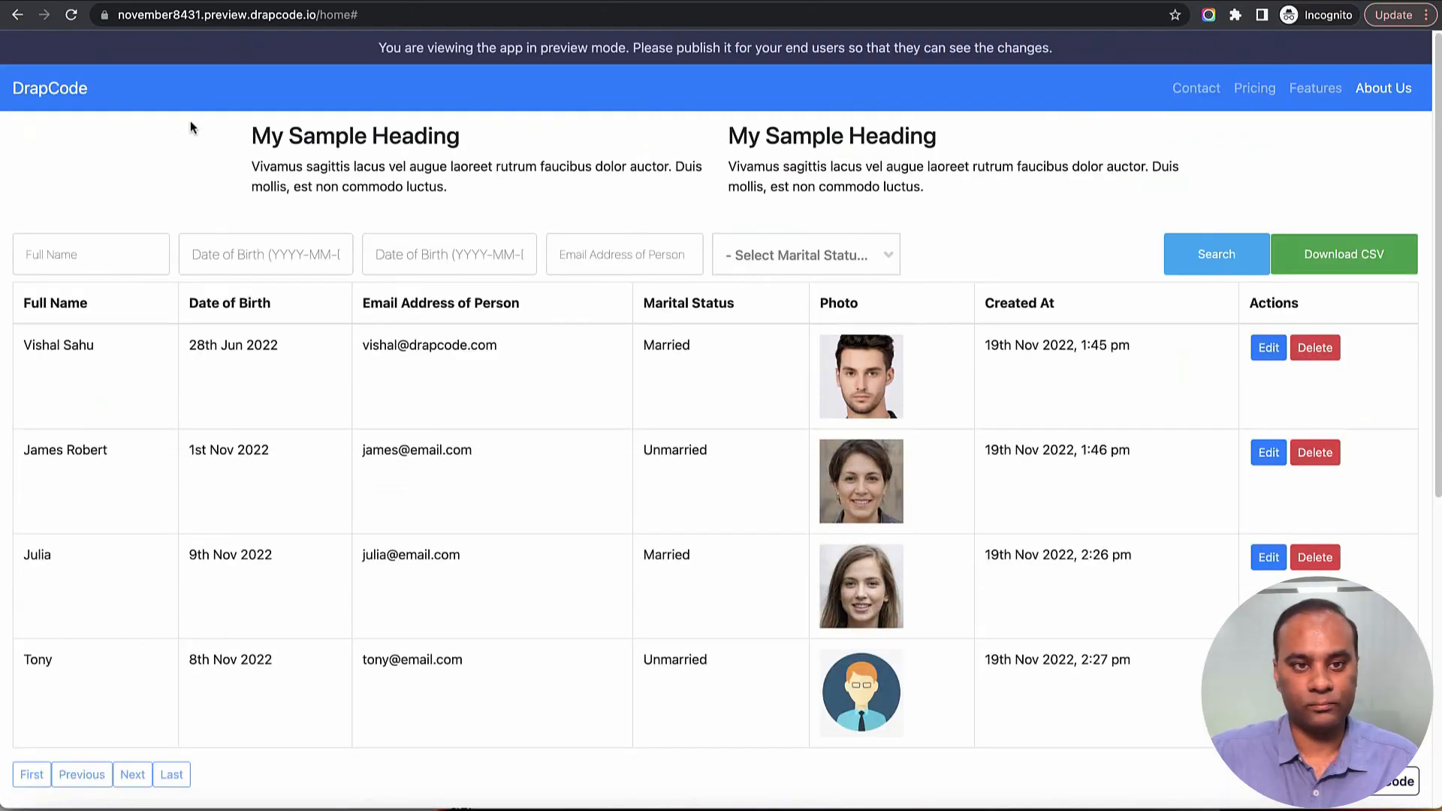
mouse_move(1208, 197)
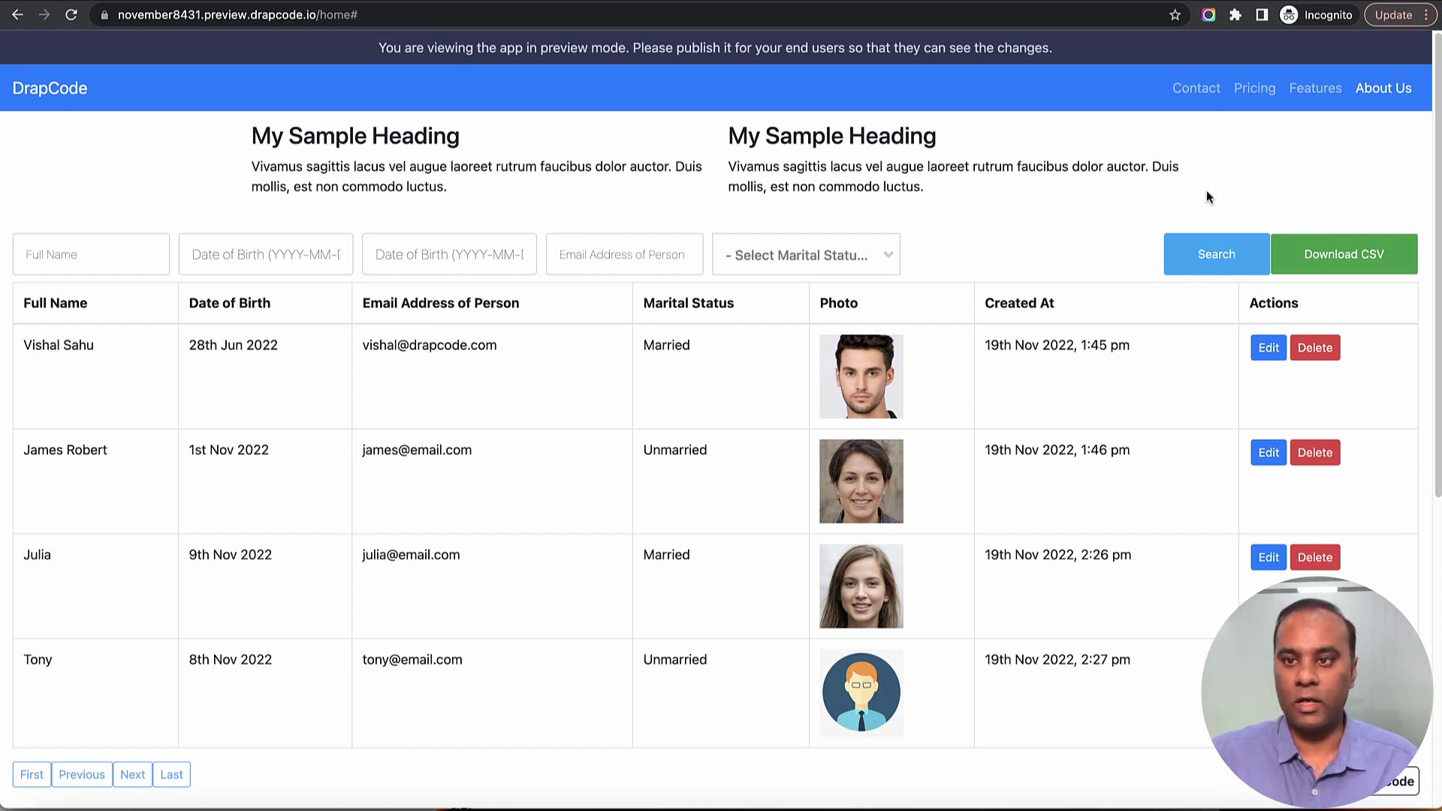
mouse_move(1161, 120)
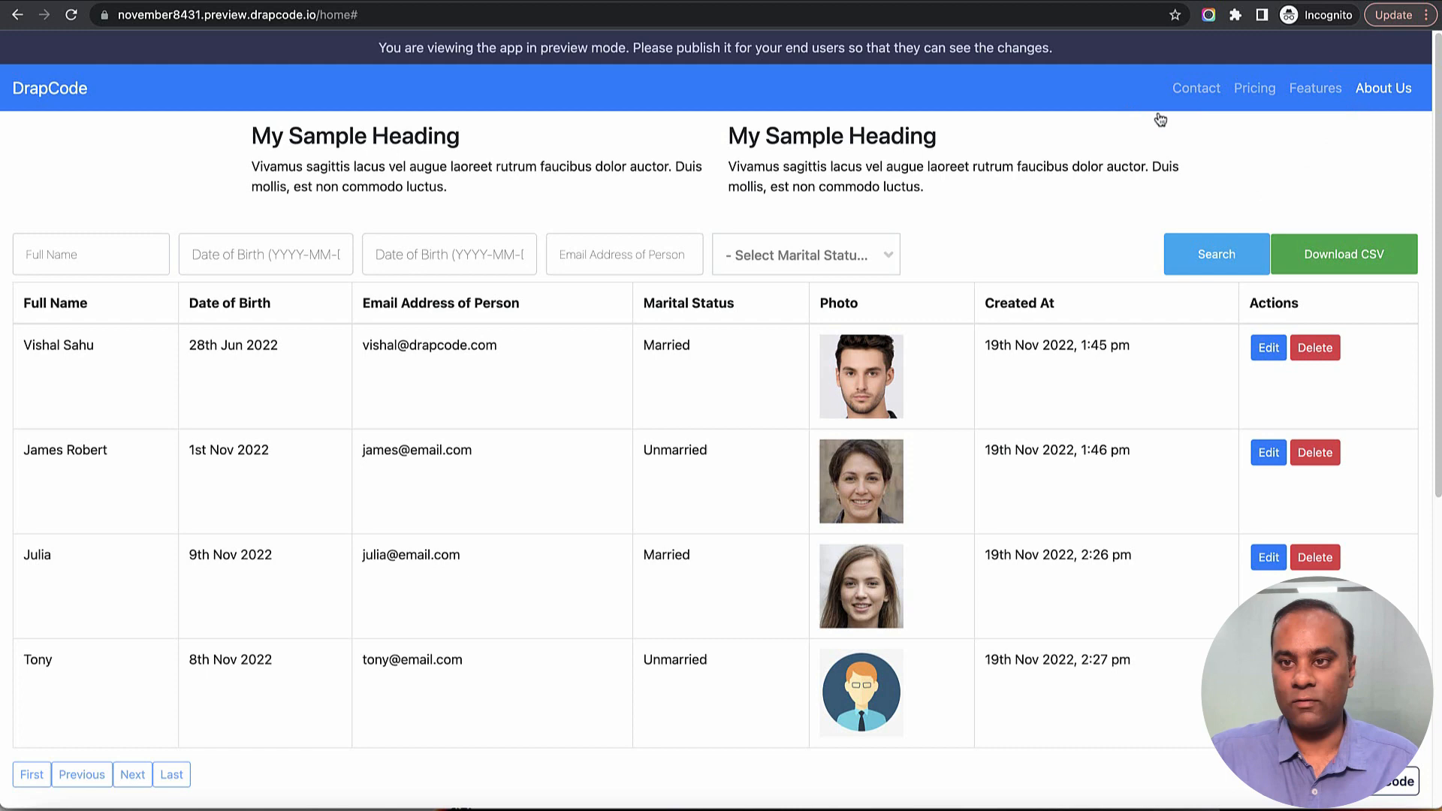
mouse_move(1288, 183)
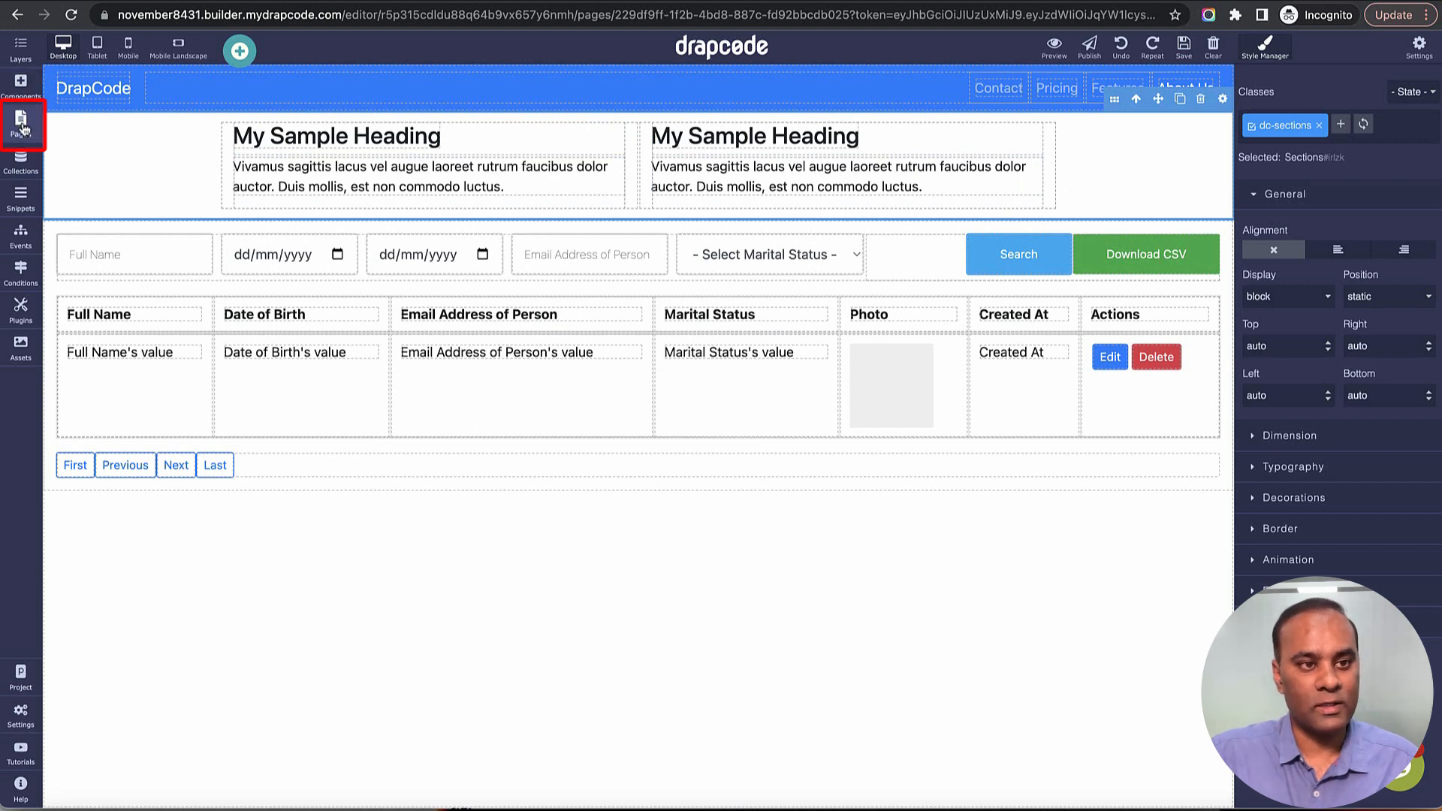
Step: Add a new page named Create Person to the project
click(20, 125)
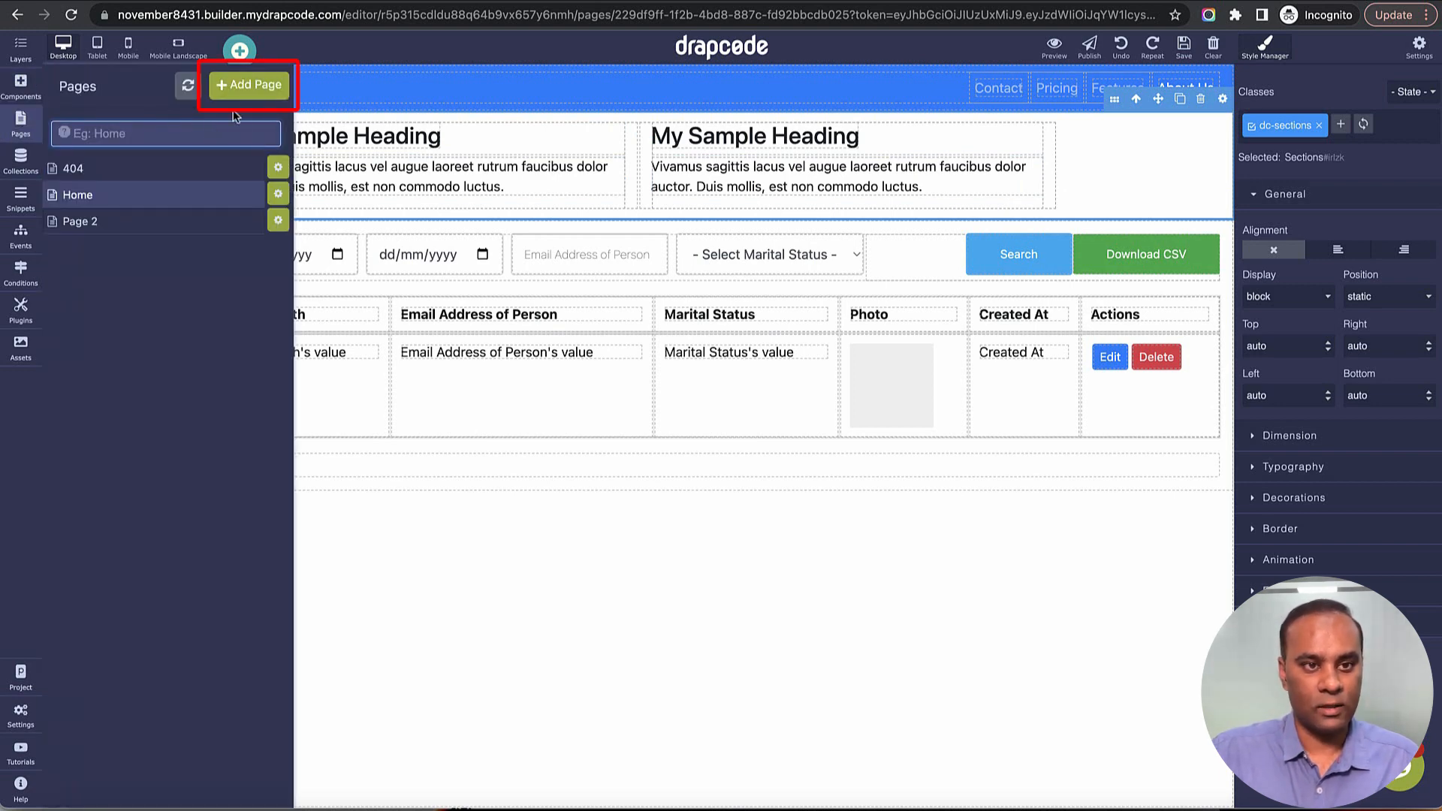
click(247, 84)
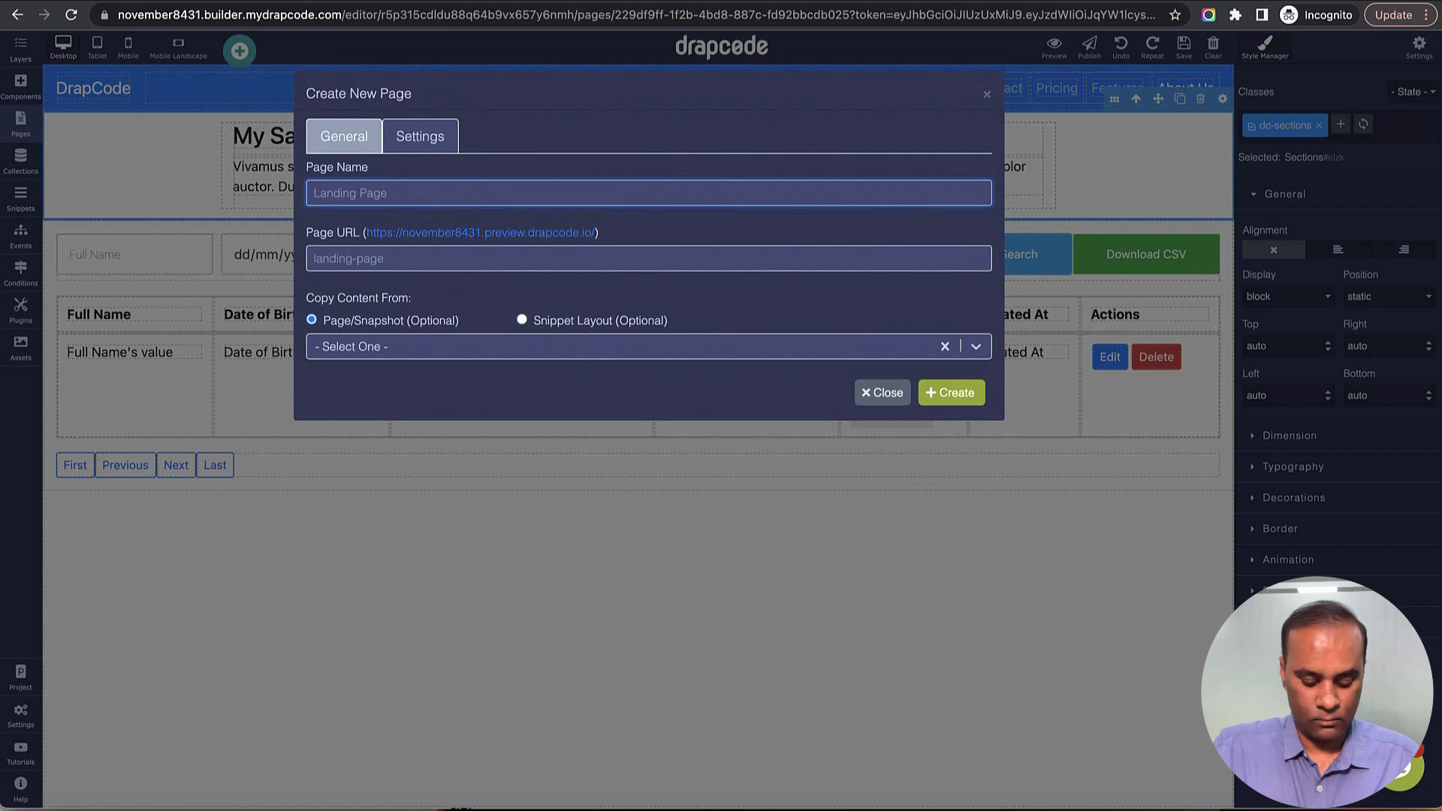
text(Create Person)
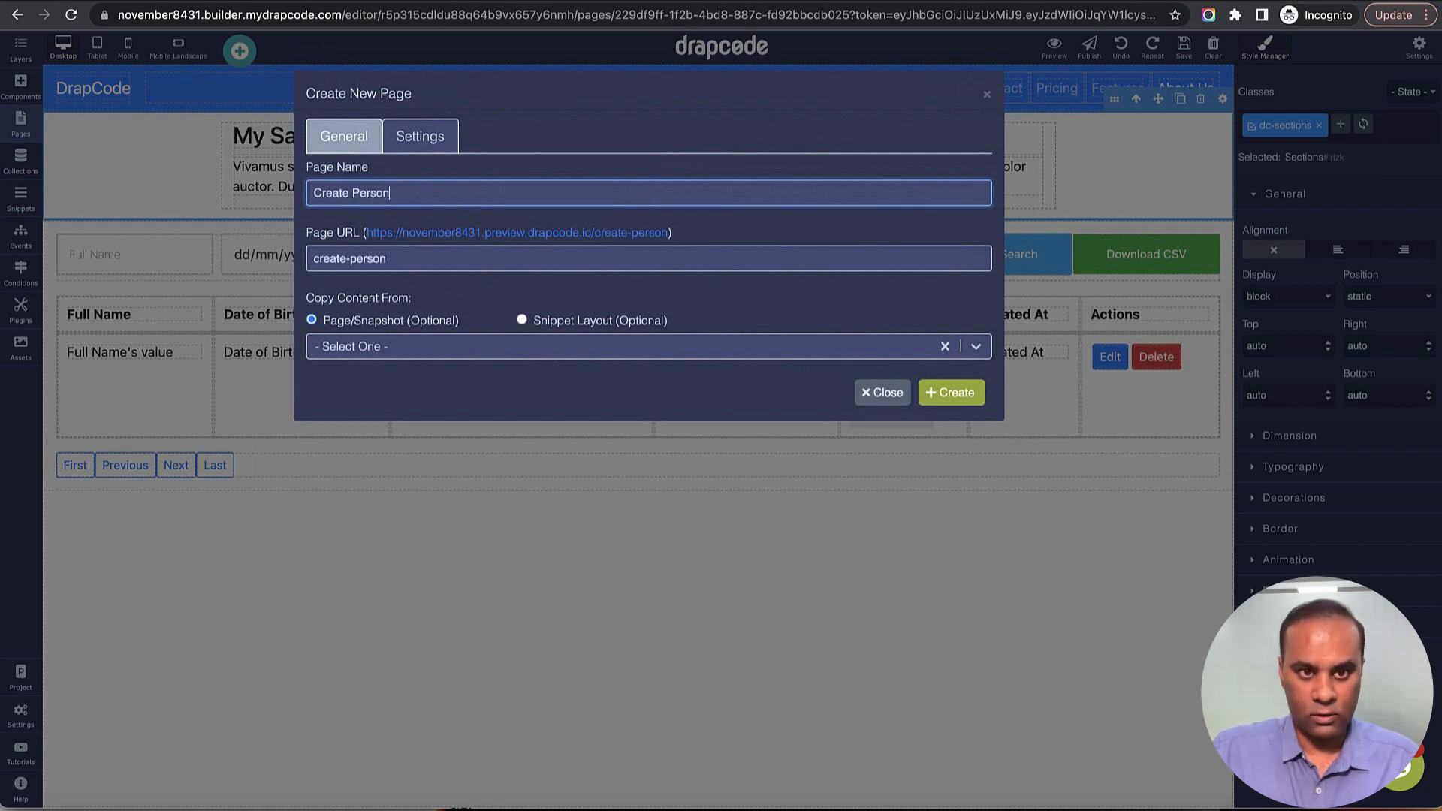
click(950, 392)
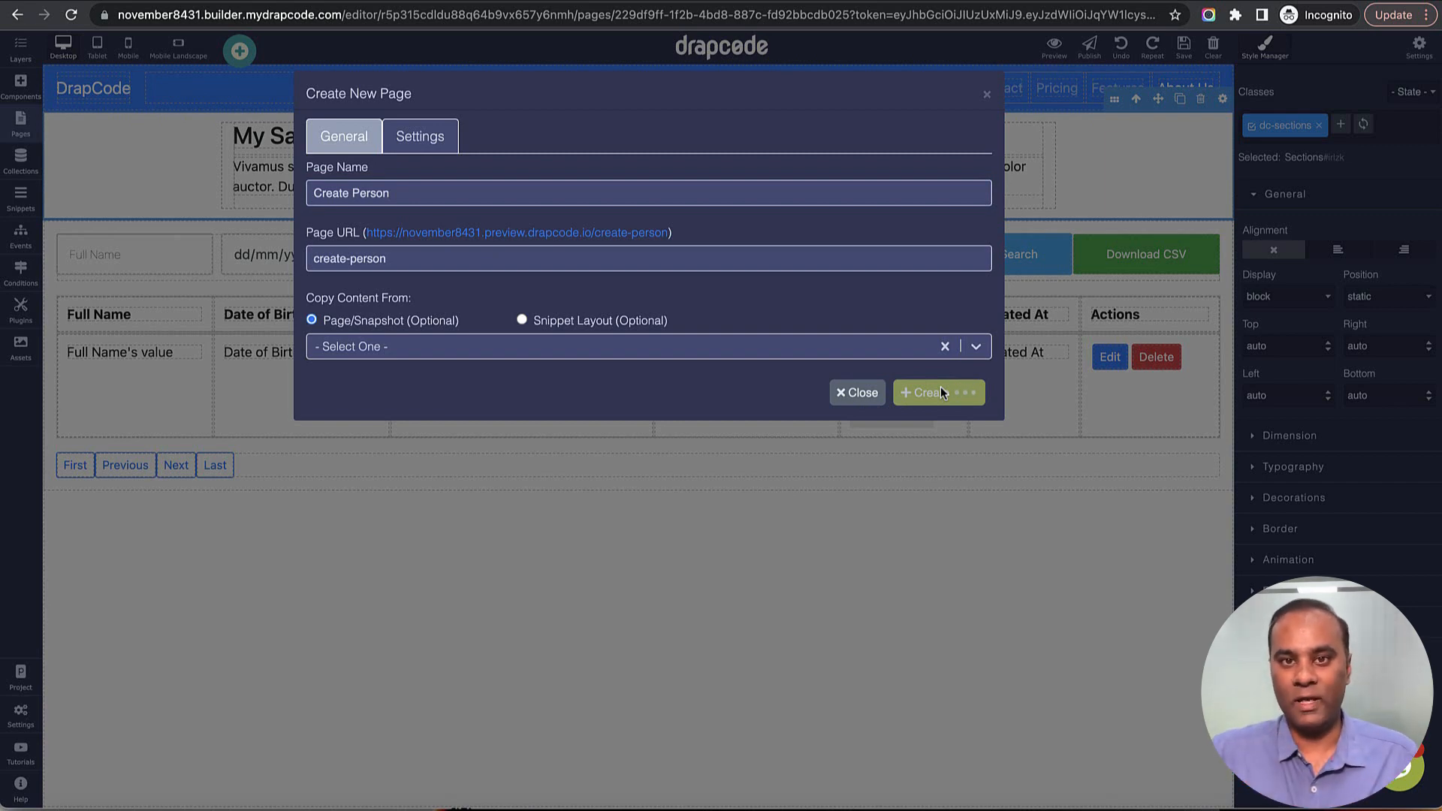
click(931, 392)
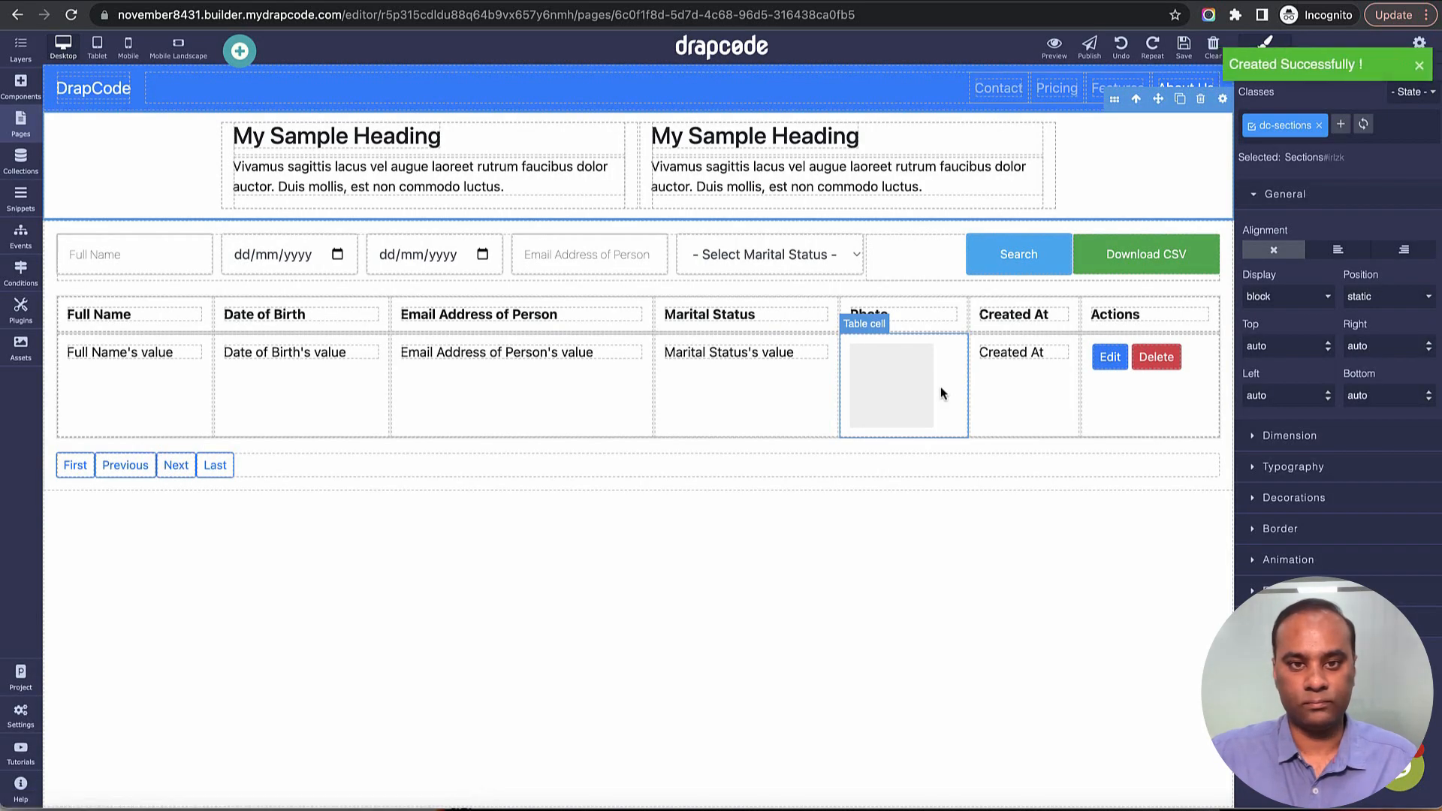
Step: Return to the Home page from the Pages list
click(20, 125)
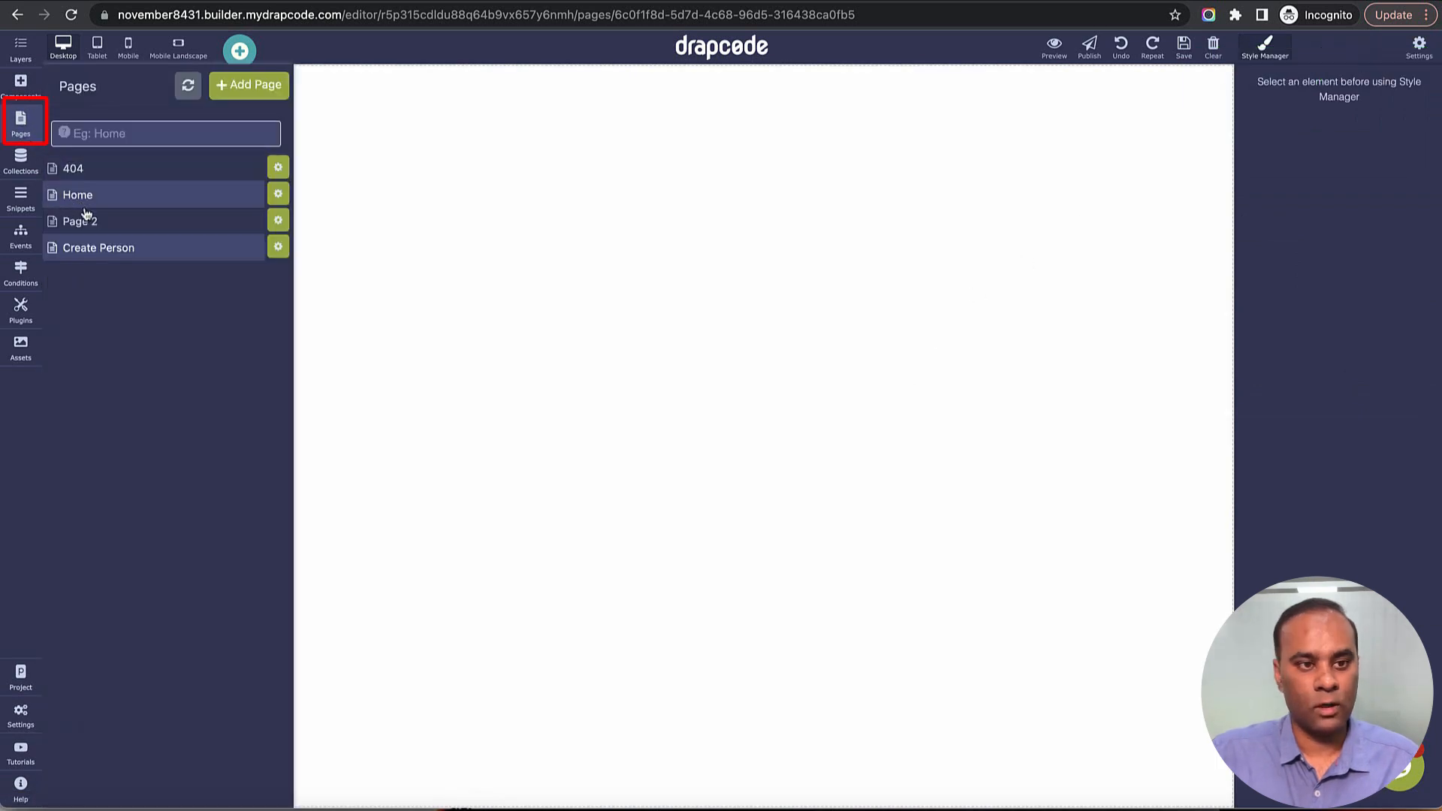
click(76, 194)
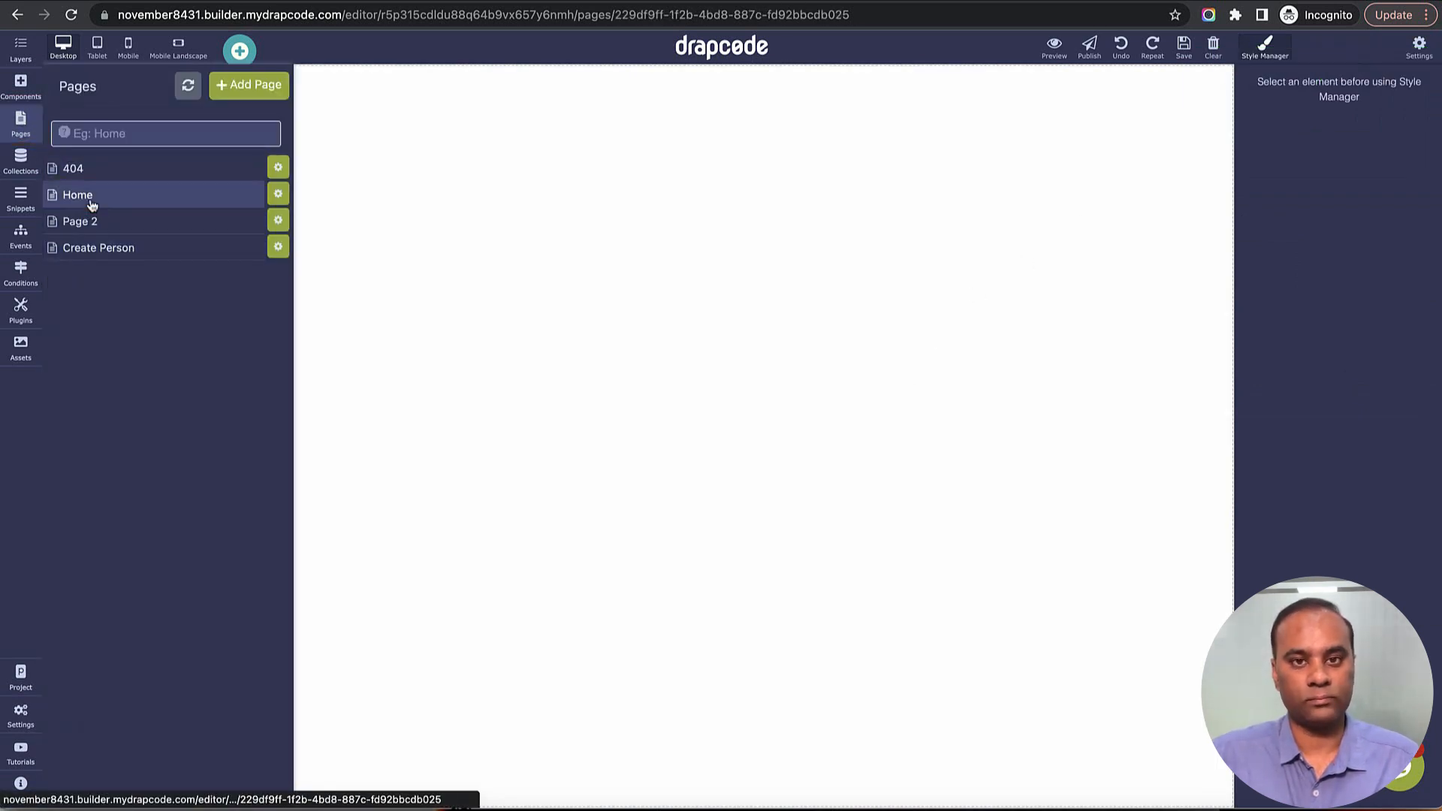
Step: Add a Link under the right column's paragraph and point it to the Create Person page
click(77, 194)
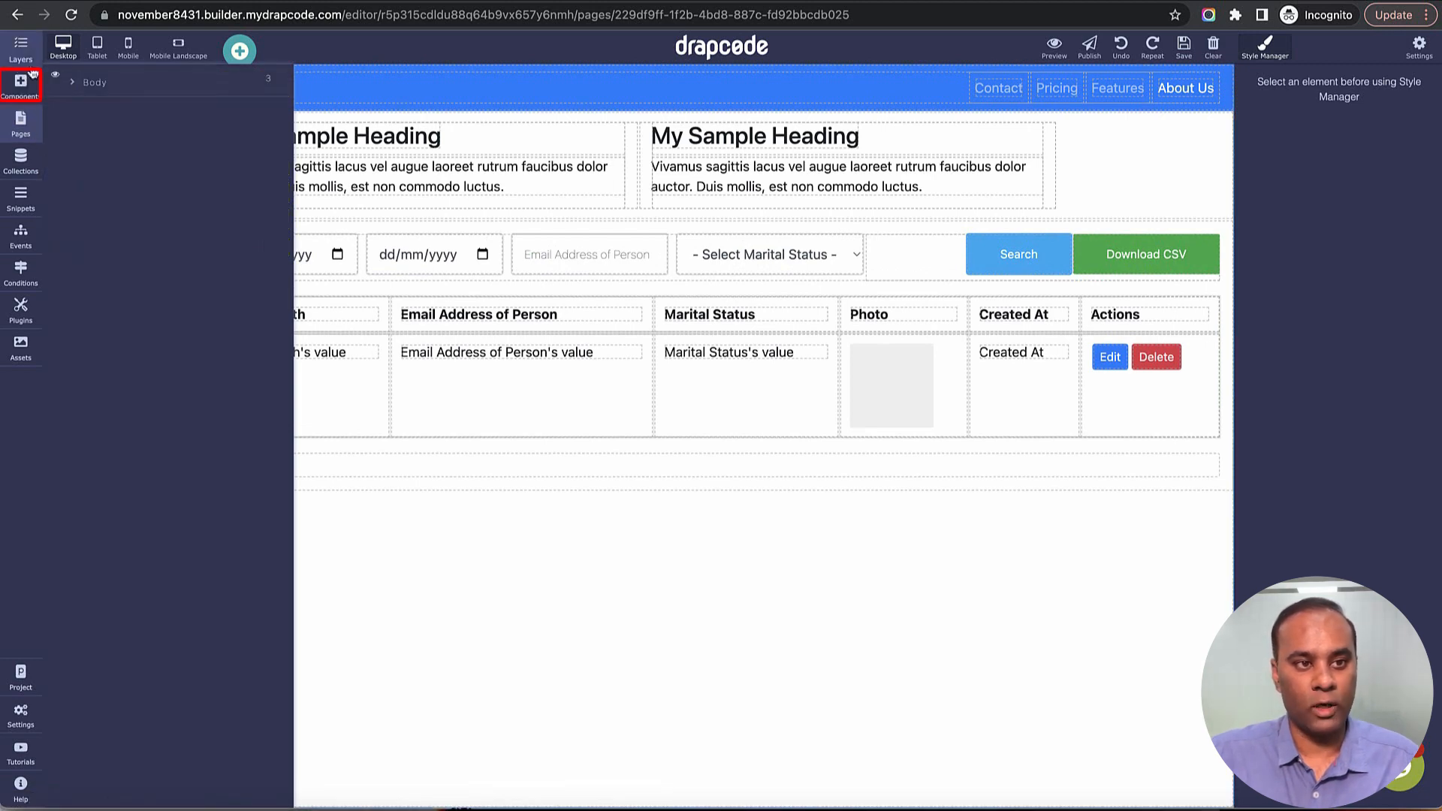
click(19, 87)
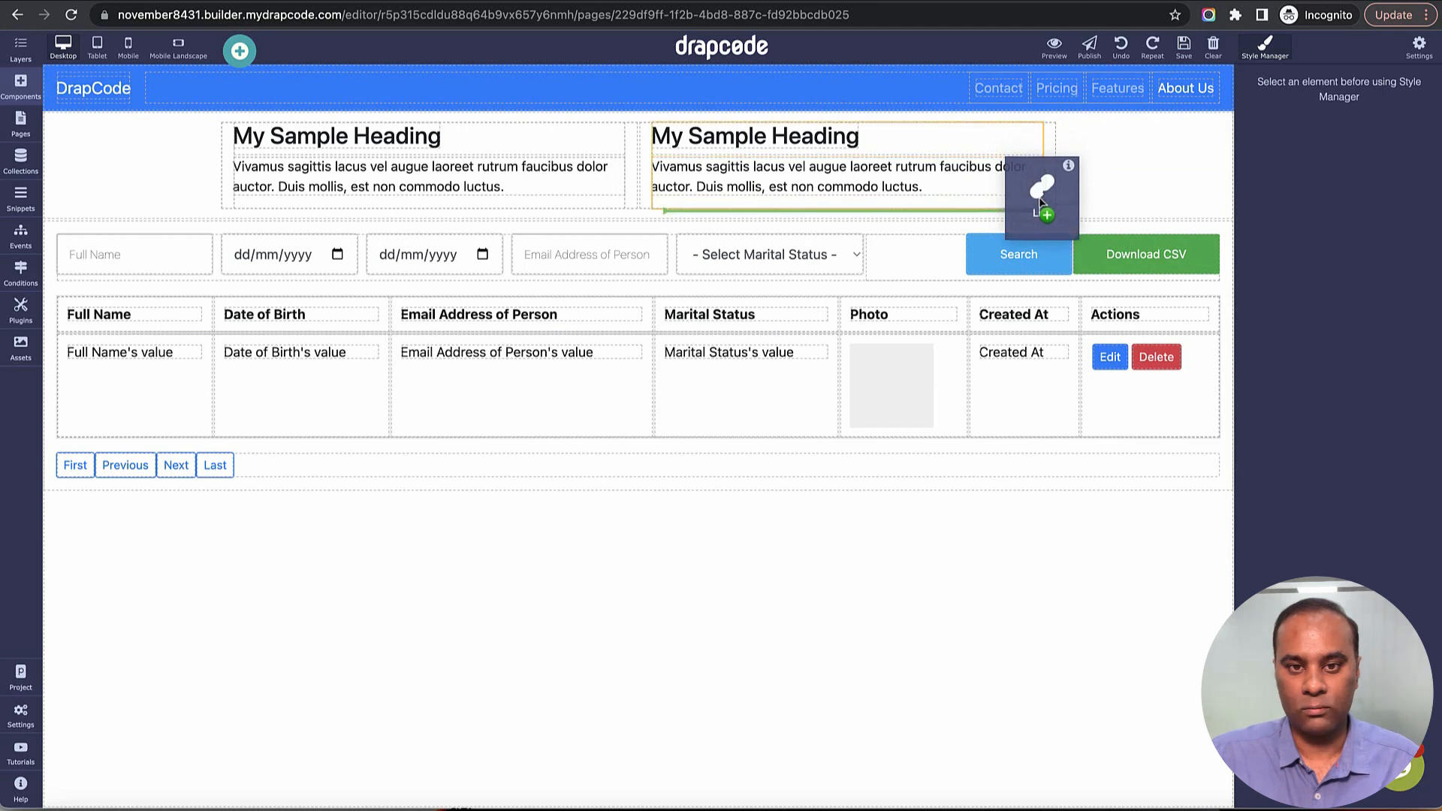
click(1068, 167)
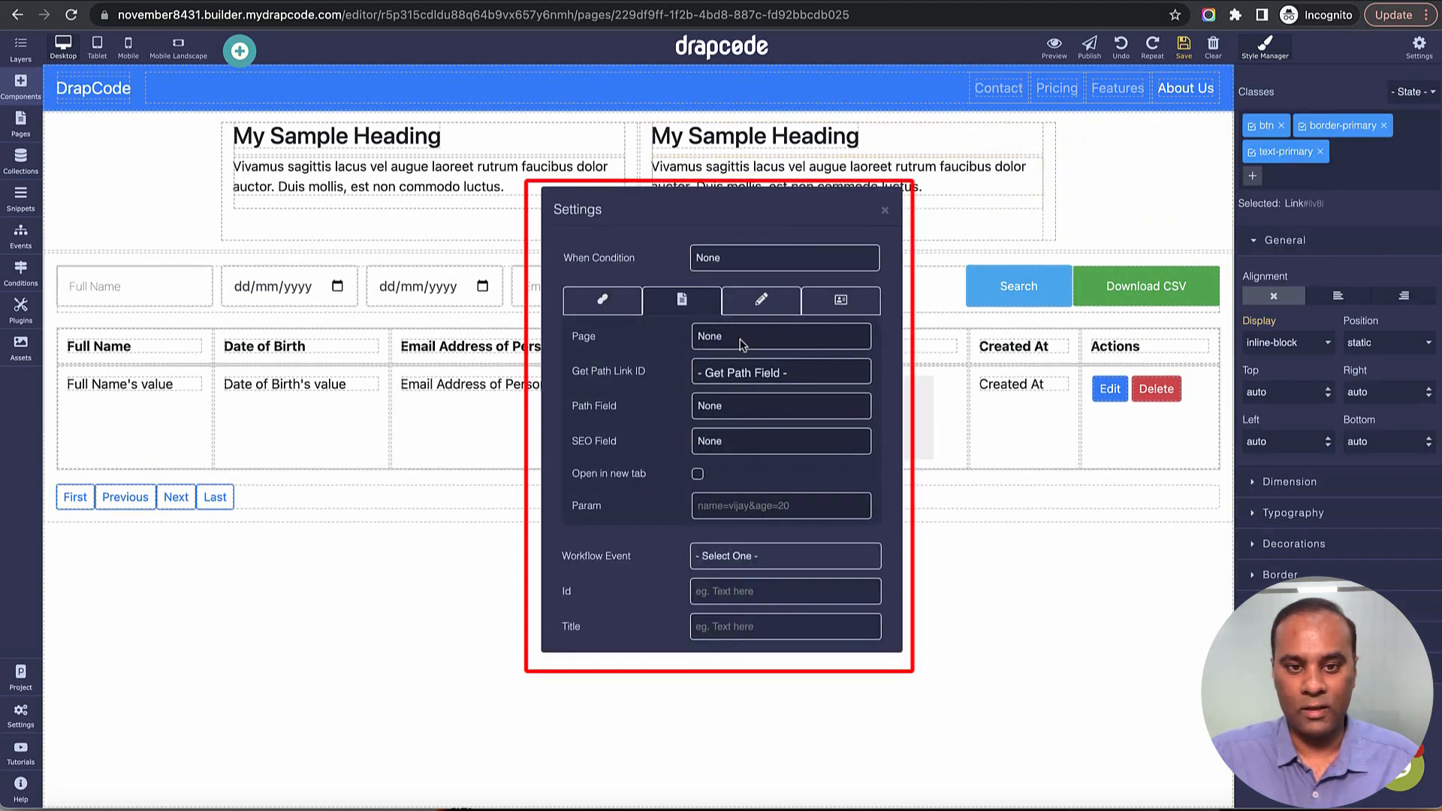
click(780, 335)
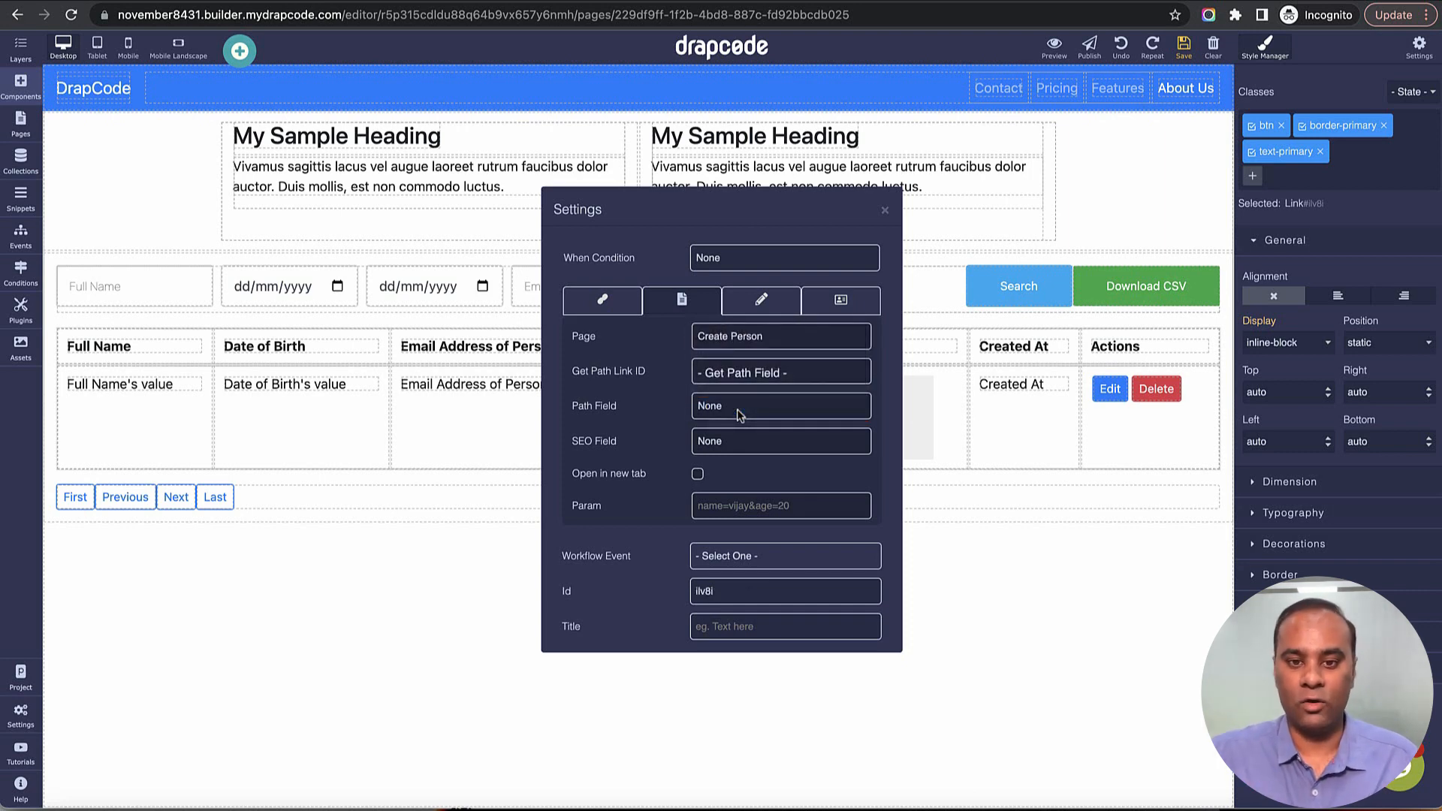
click(779, 371)
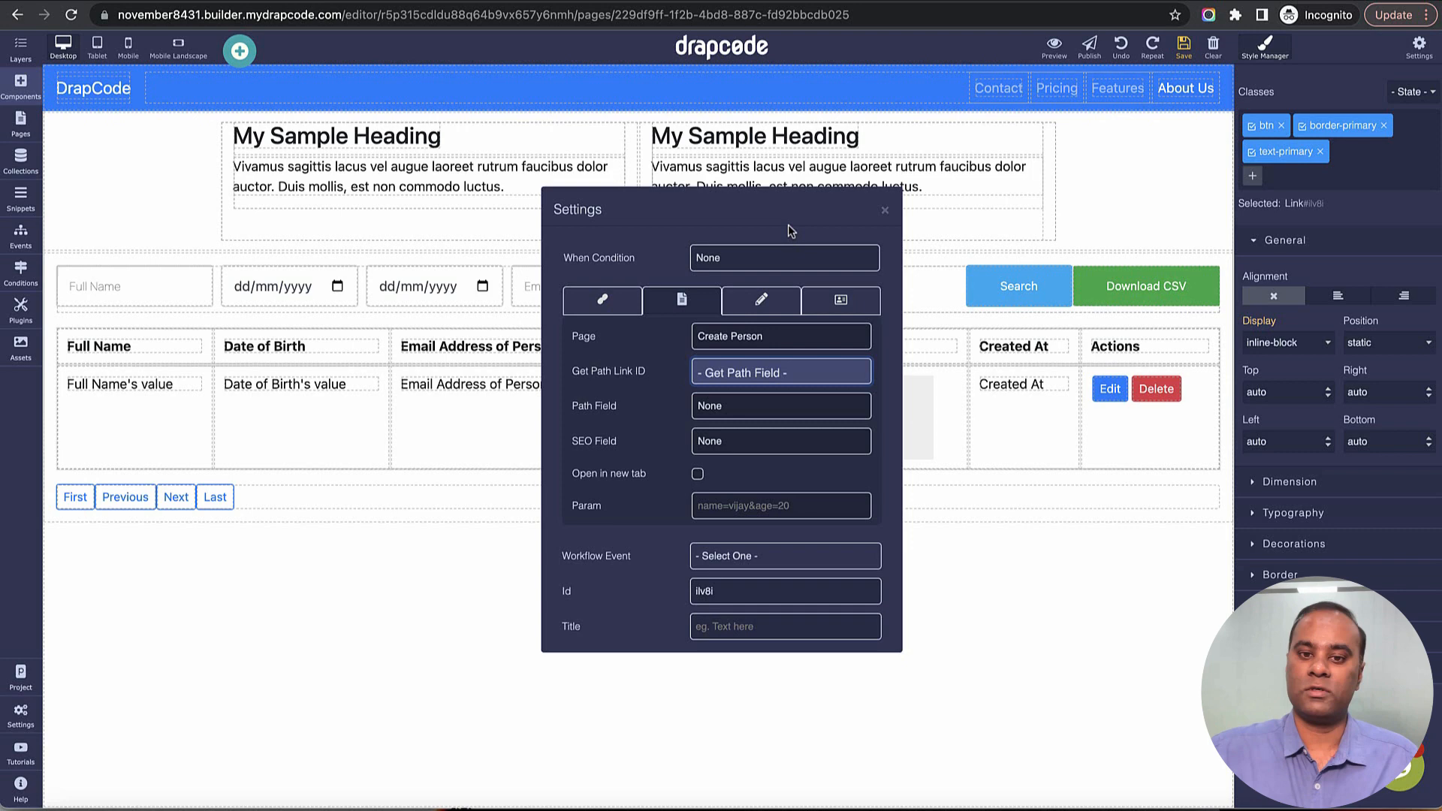
click(884, 211)
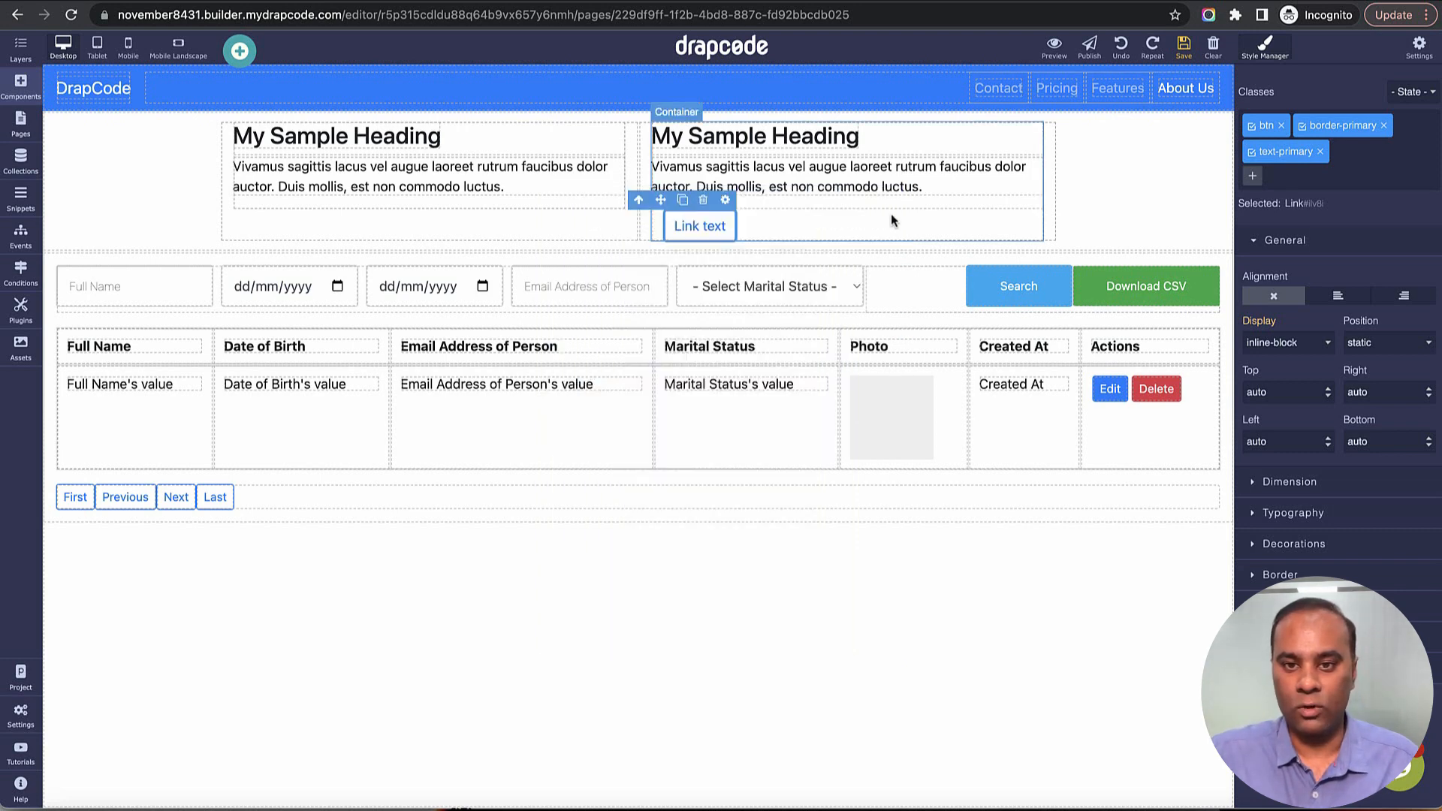
Step: Relabel the link Create Person, styled as a btn-primary button aligned right
click(699, 226)
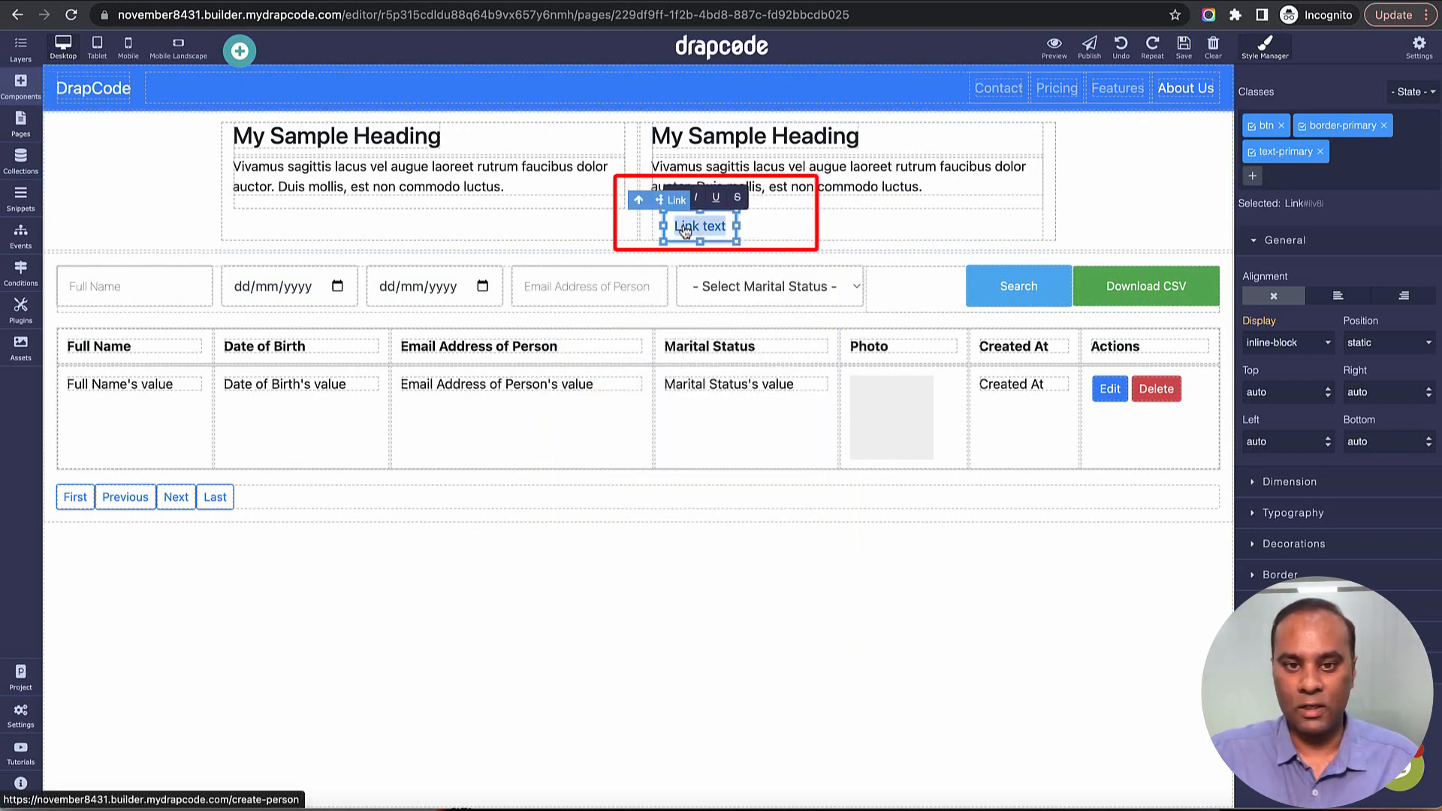
text(Create Person)
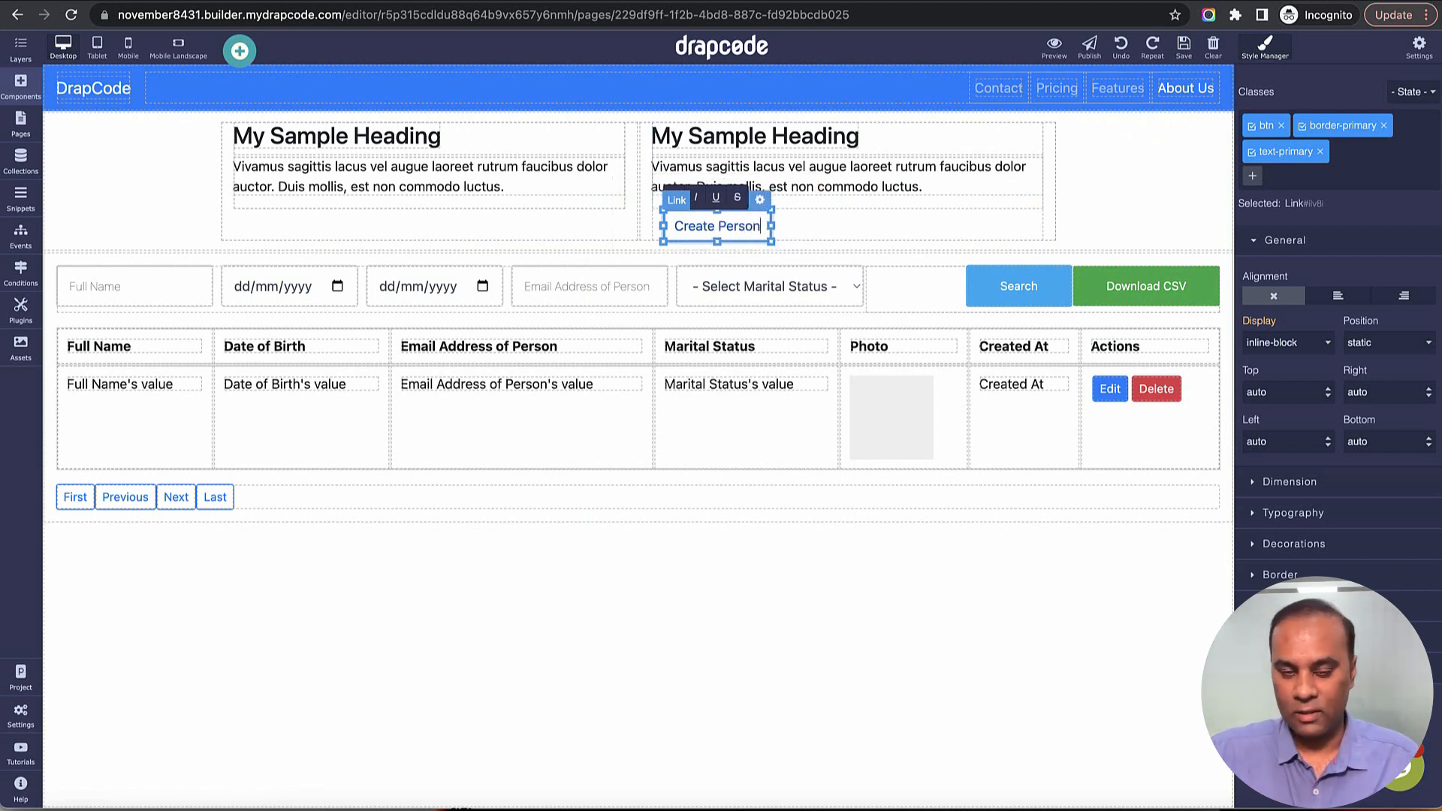
click(1398, 296)
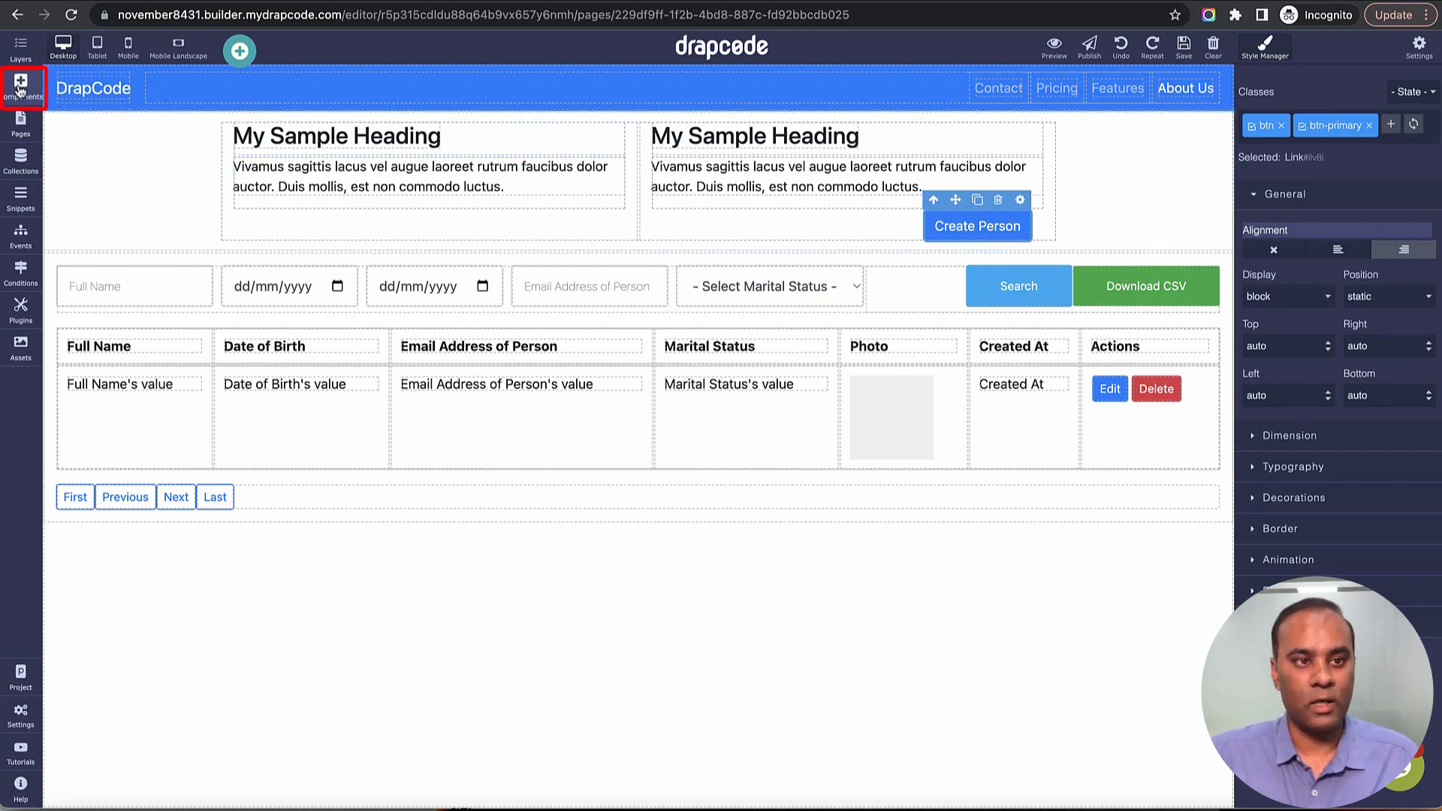
Step: Add a Link Box under the left paragraph pointing to the Create Person page
click(19, 87)
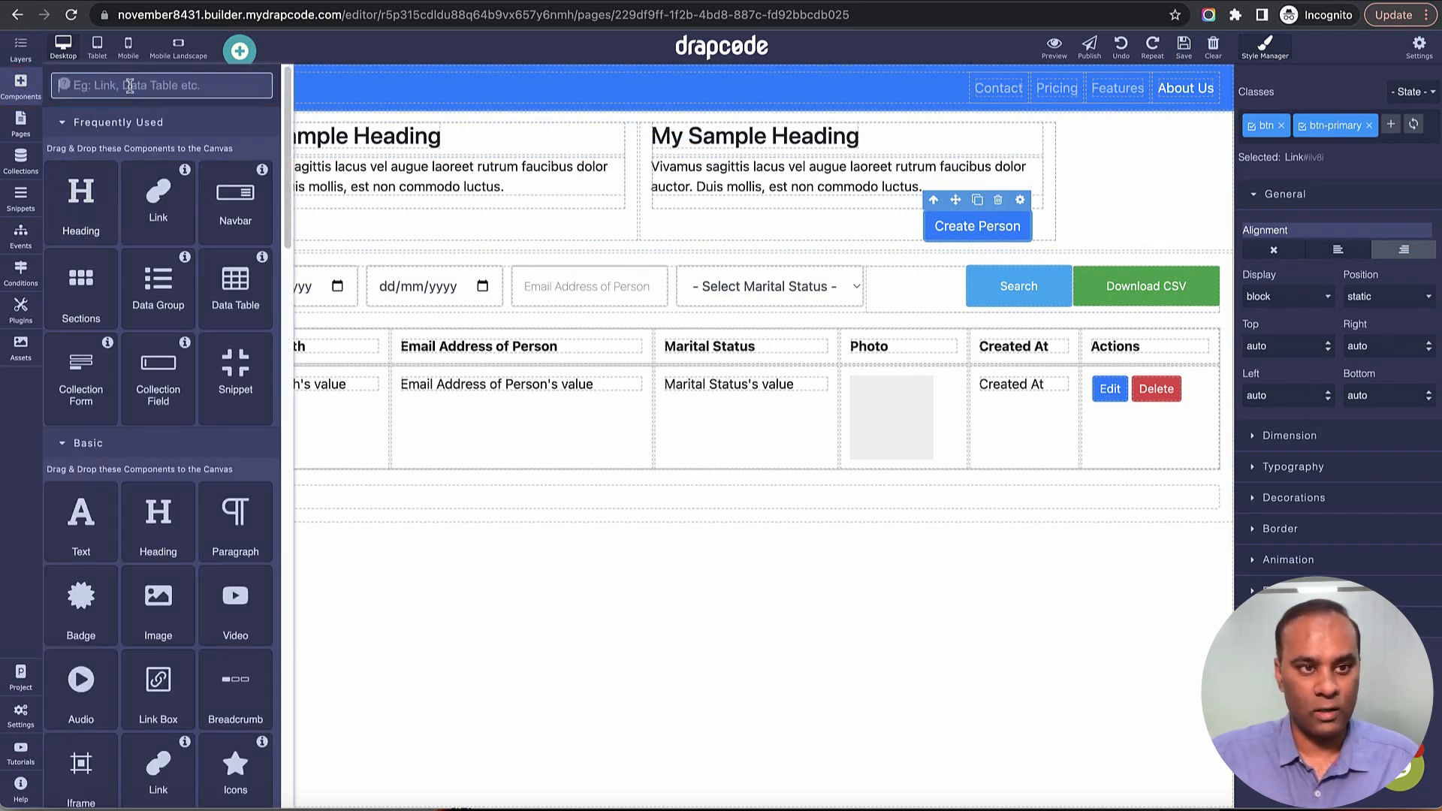
text(link)
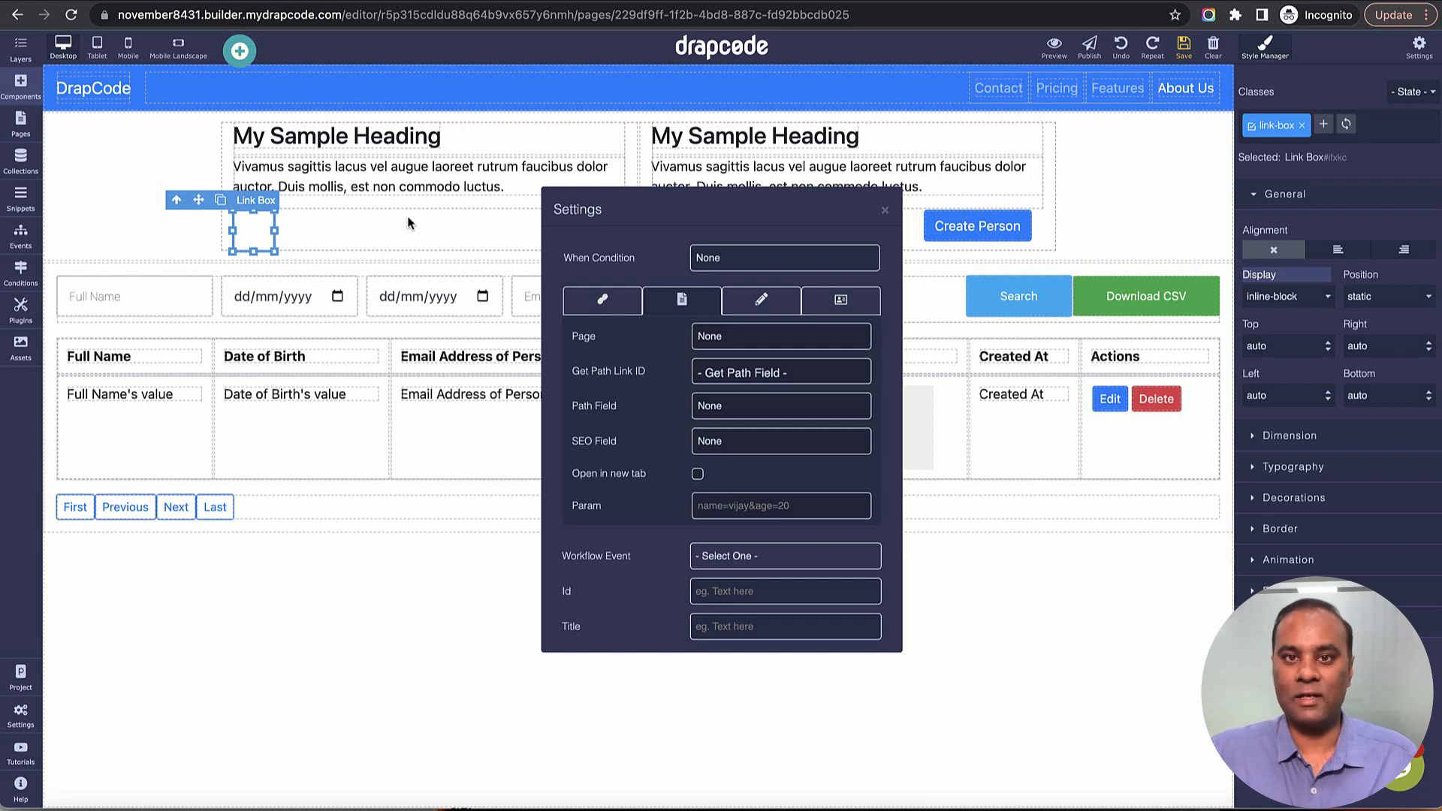
mouse_move(794, 462)
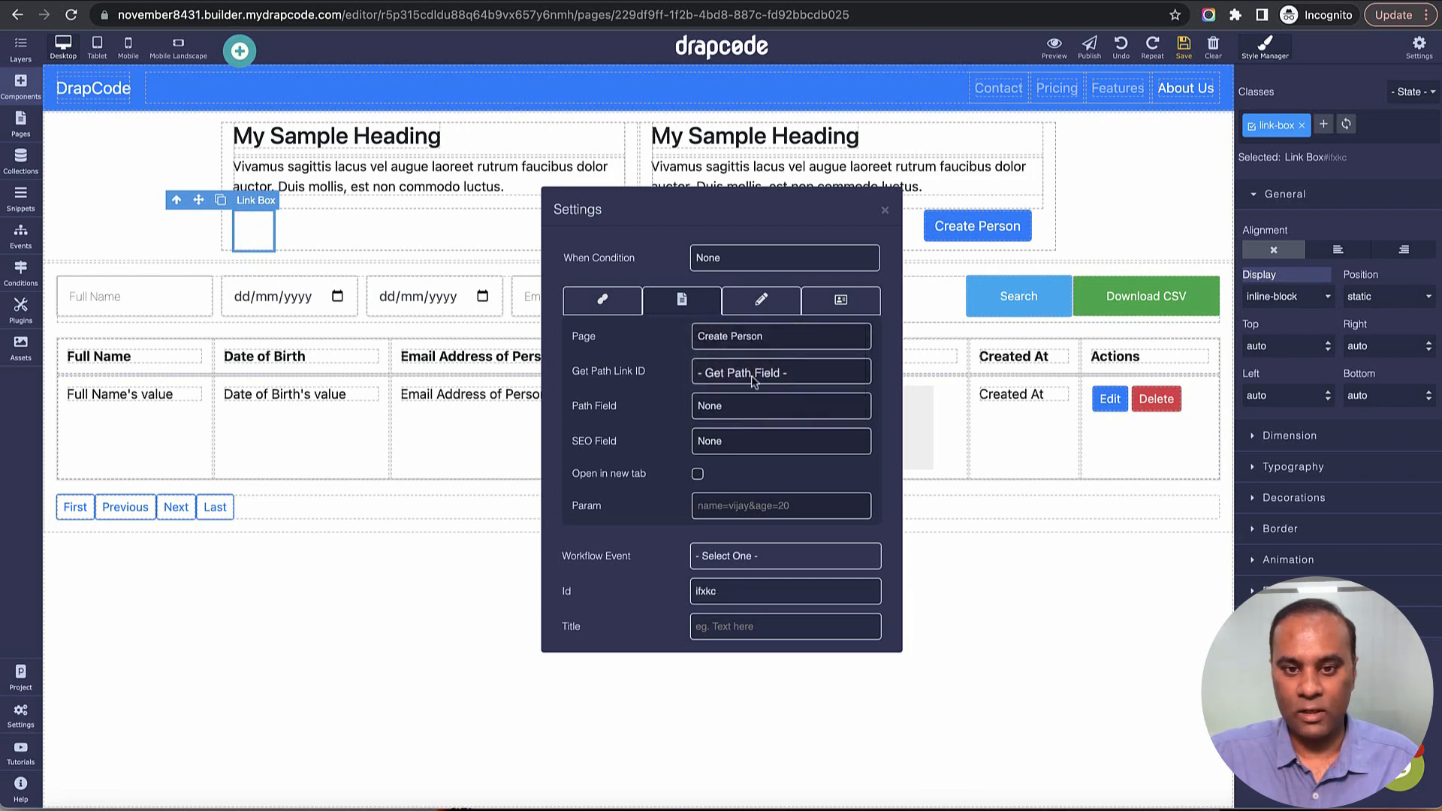
click(883, 210)
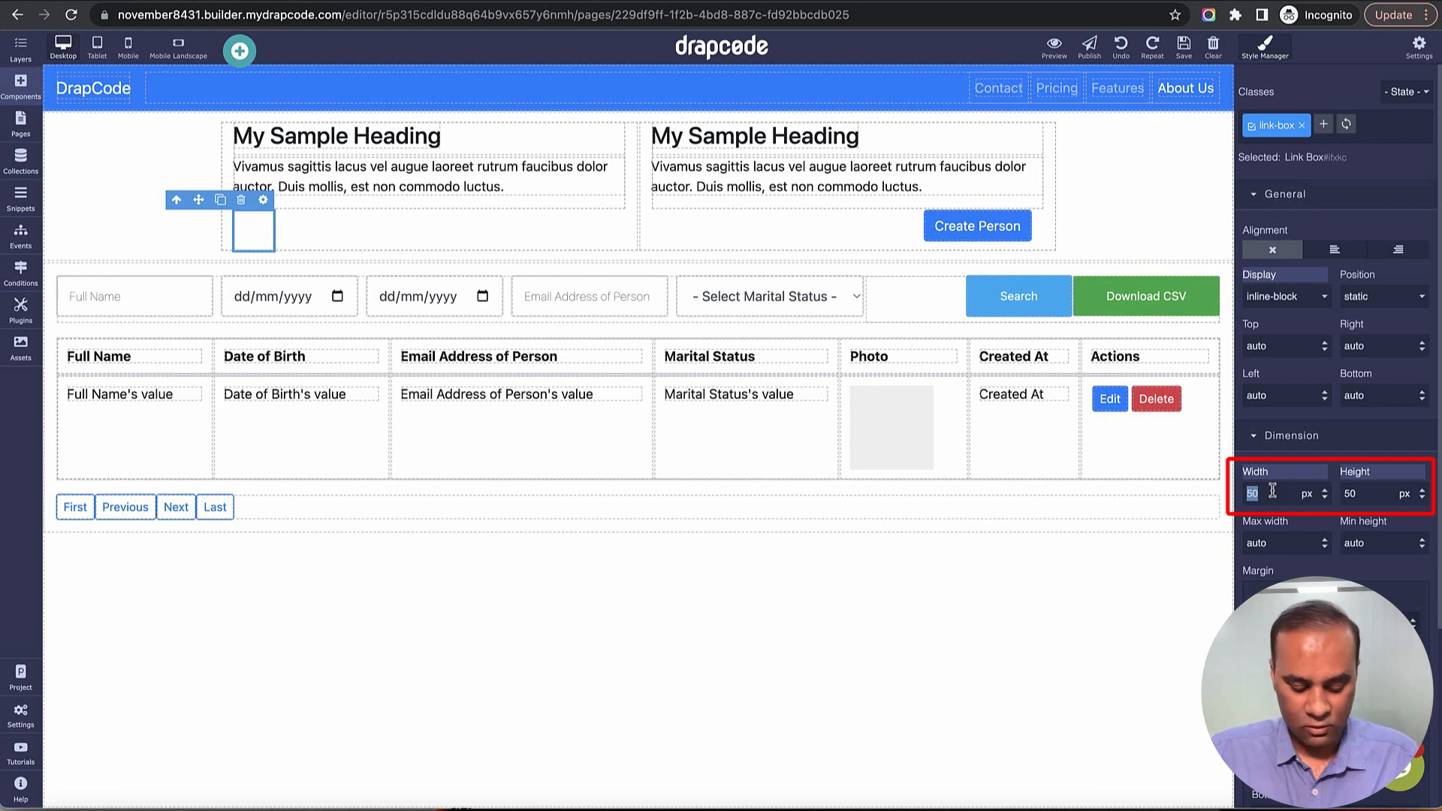
Step: Finish the image settings with value 200 and nest the Image inside the Link Box via Layers
text(200)
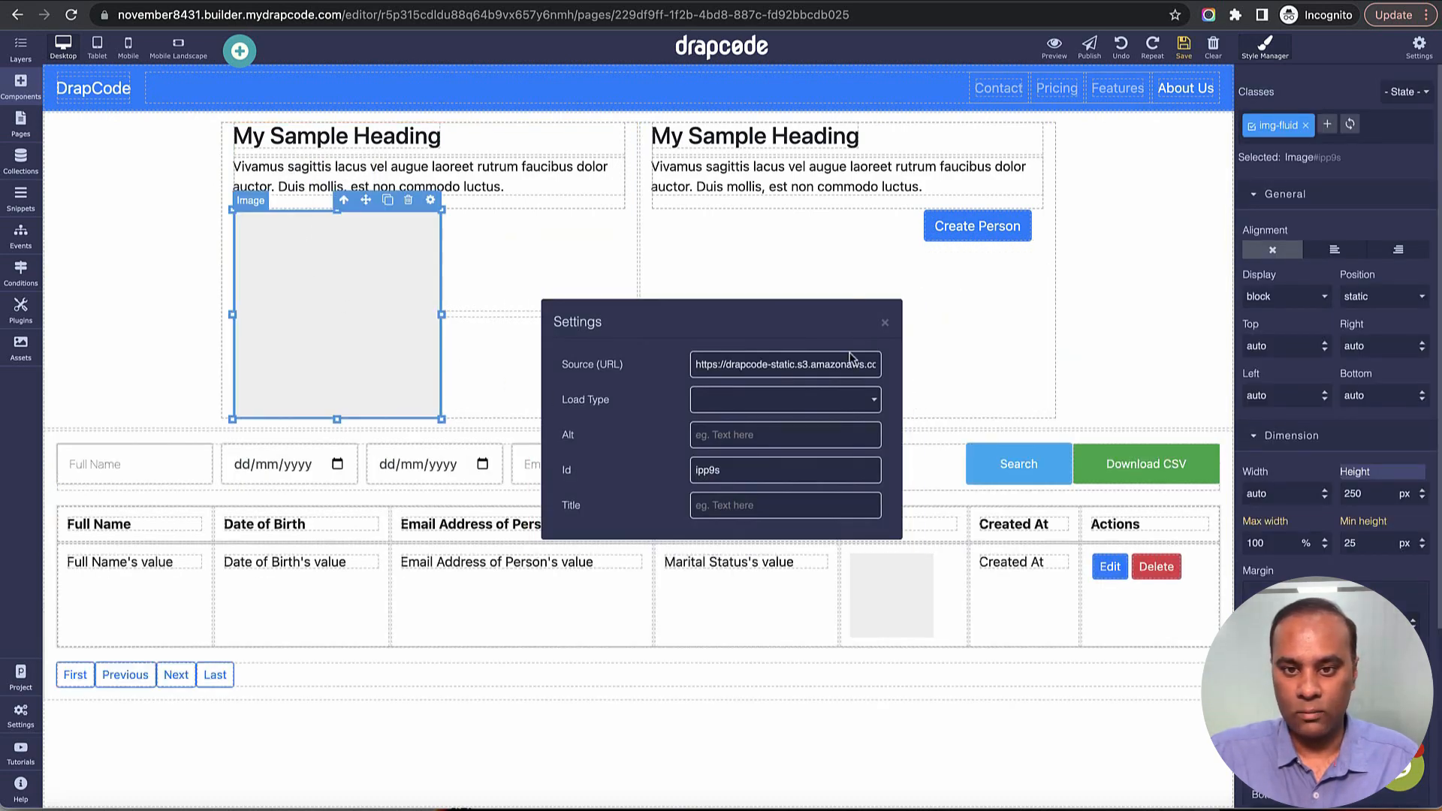
click(884, 321)
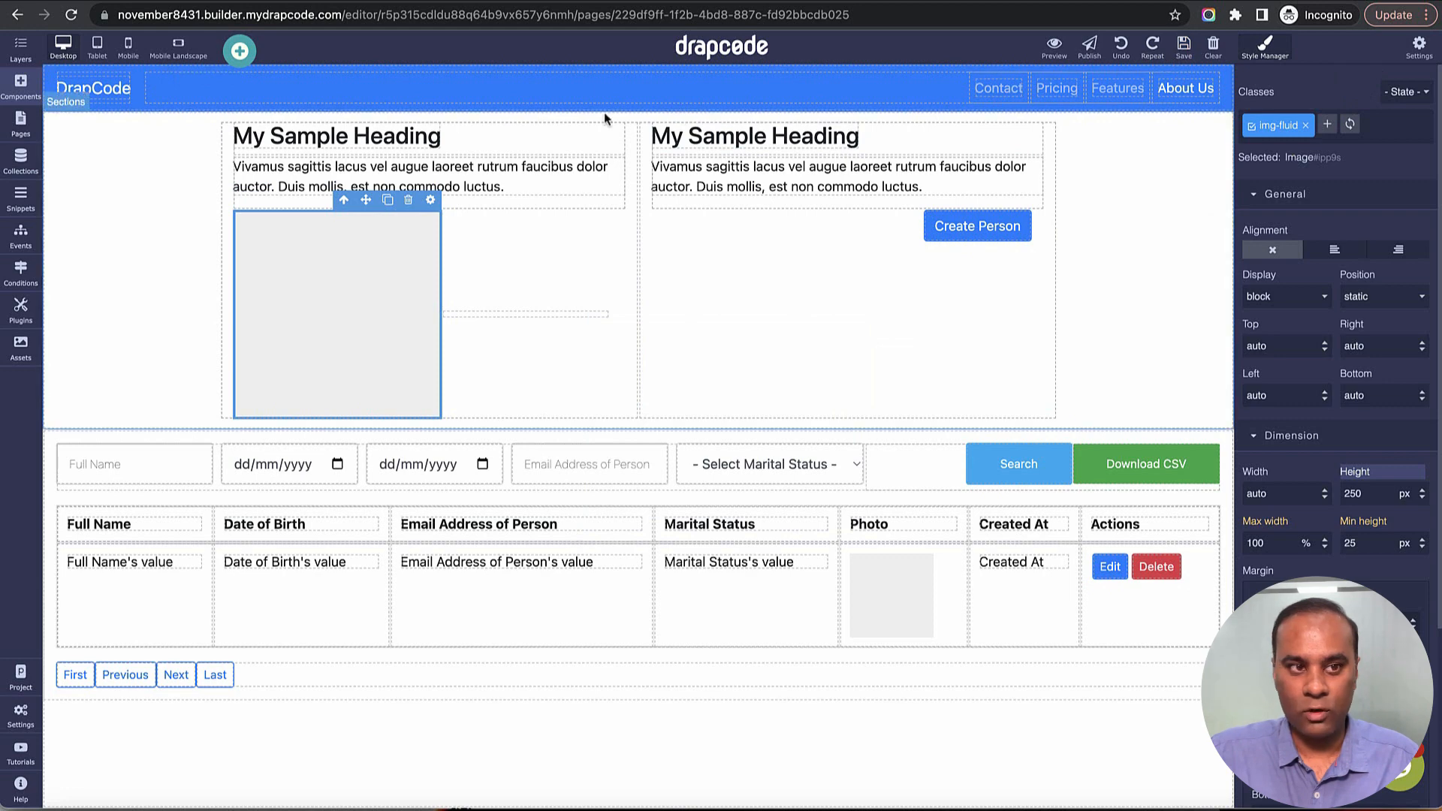
click(19, 42)
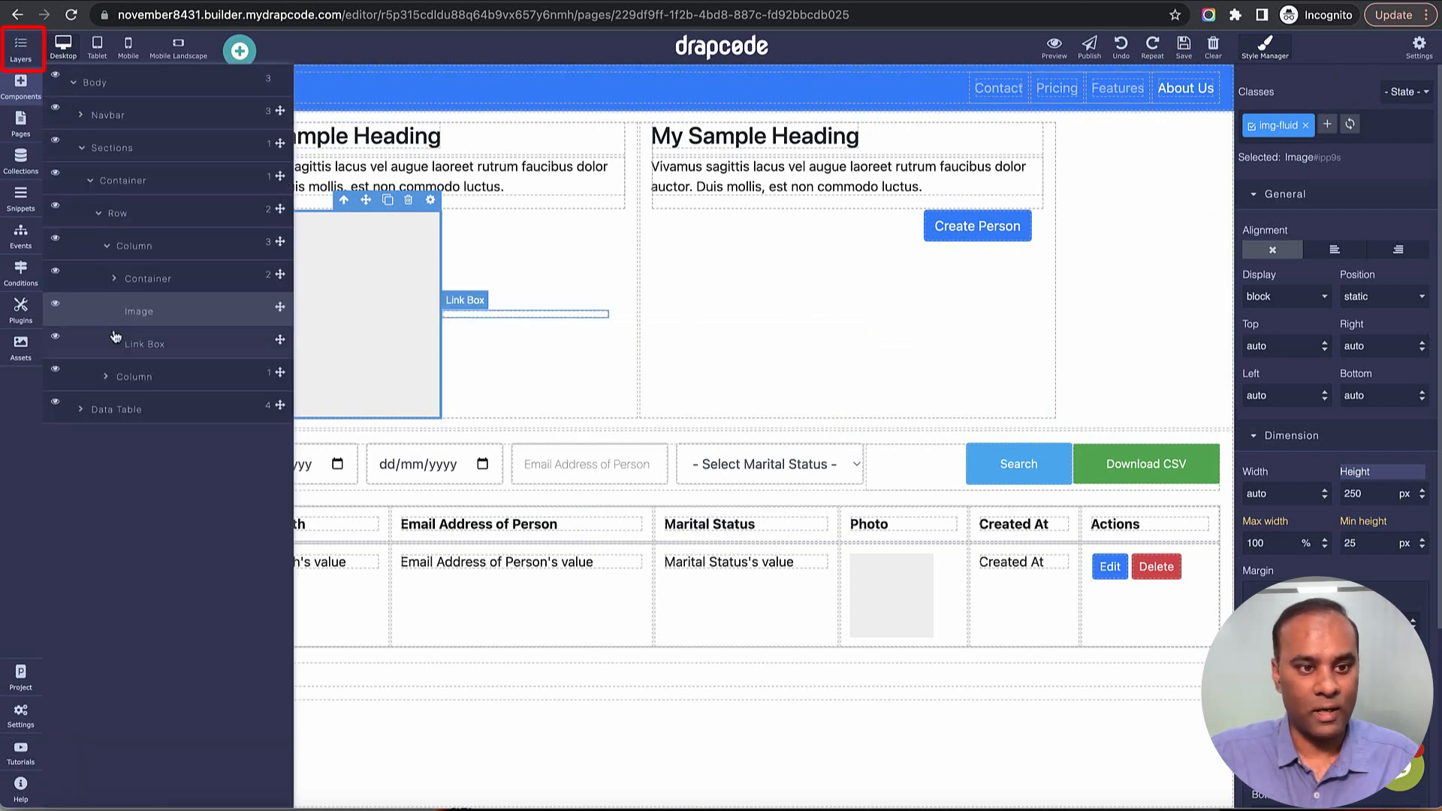
click(144, 345)
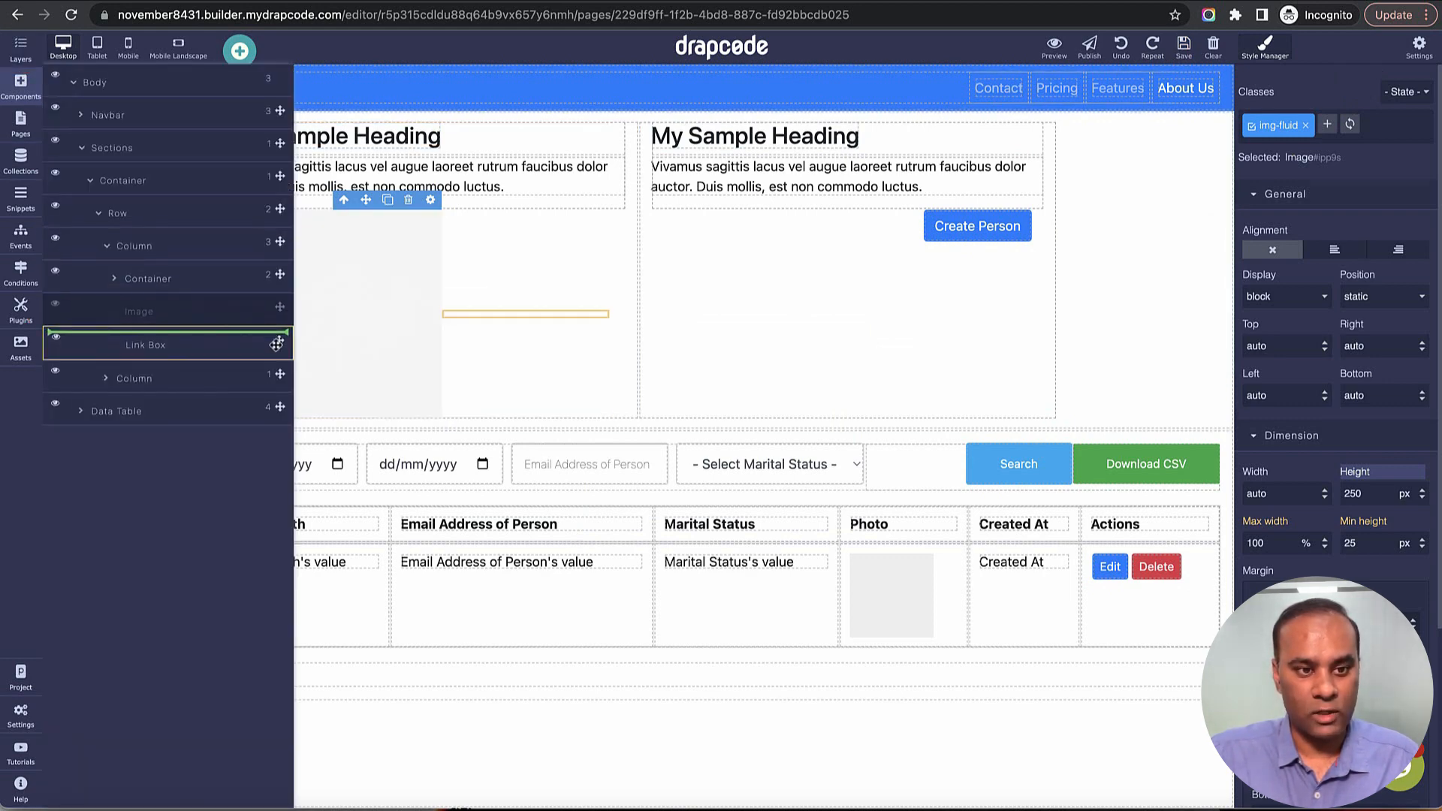
Step: Choose the red car photo for the image in the Select Image picker
click(143, 343)
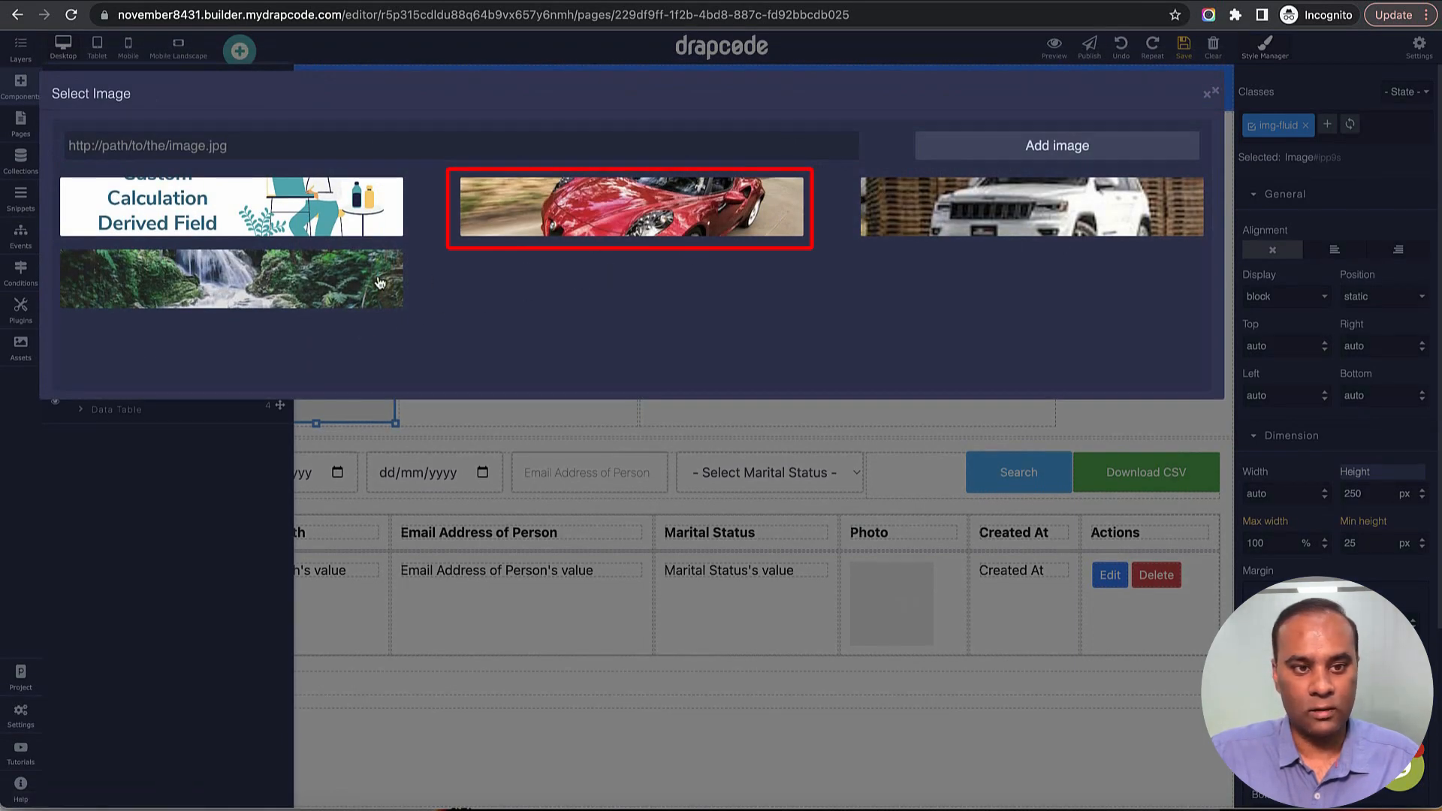
click(630, 206)
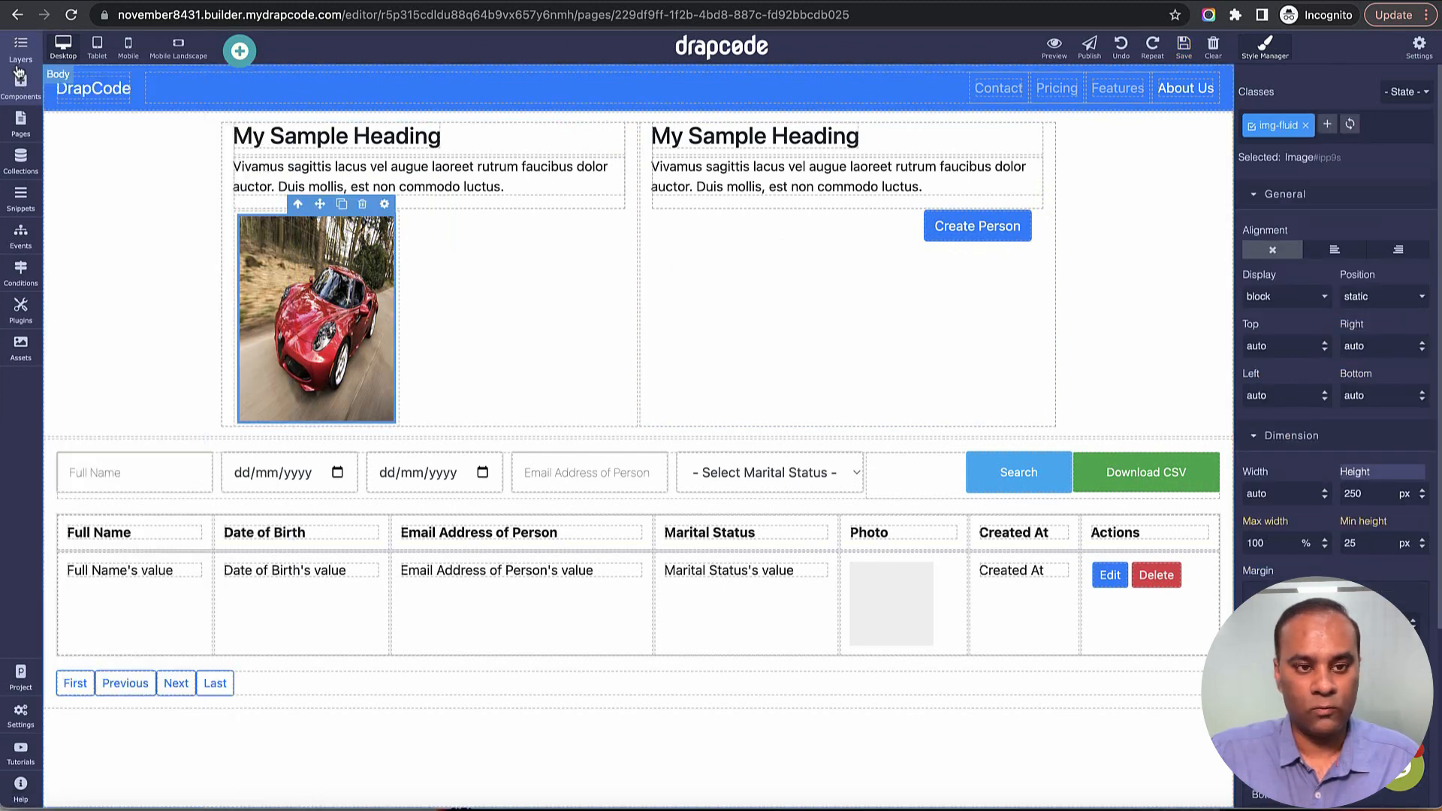
Step: Select the car picture's link box and review its link settings
click(384, 205)
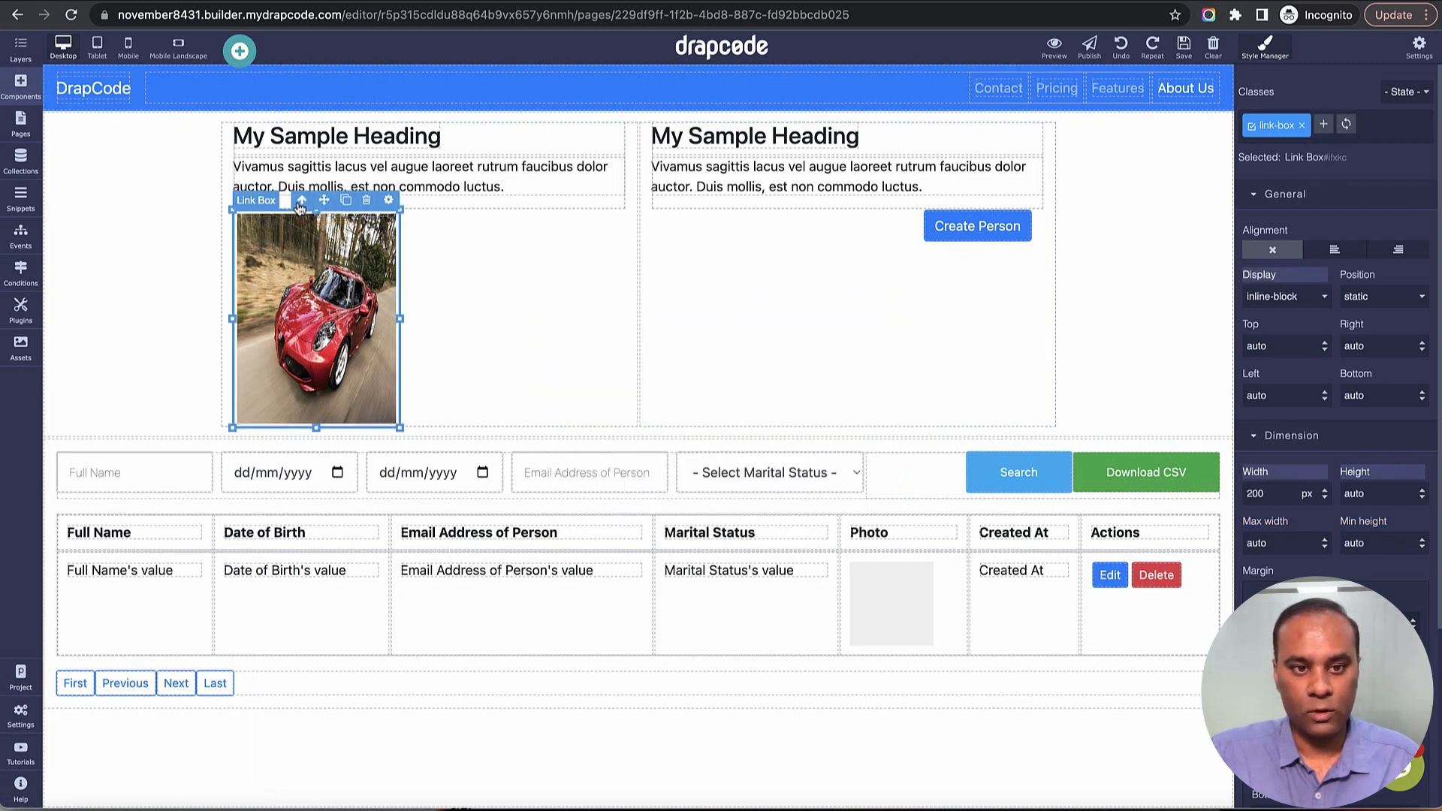
click(388, 200)
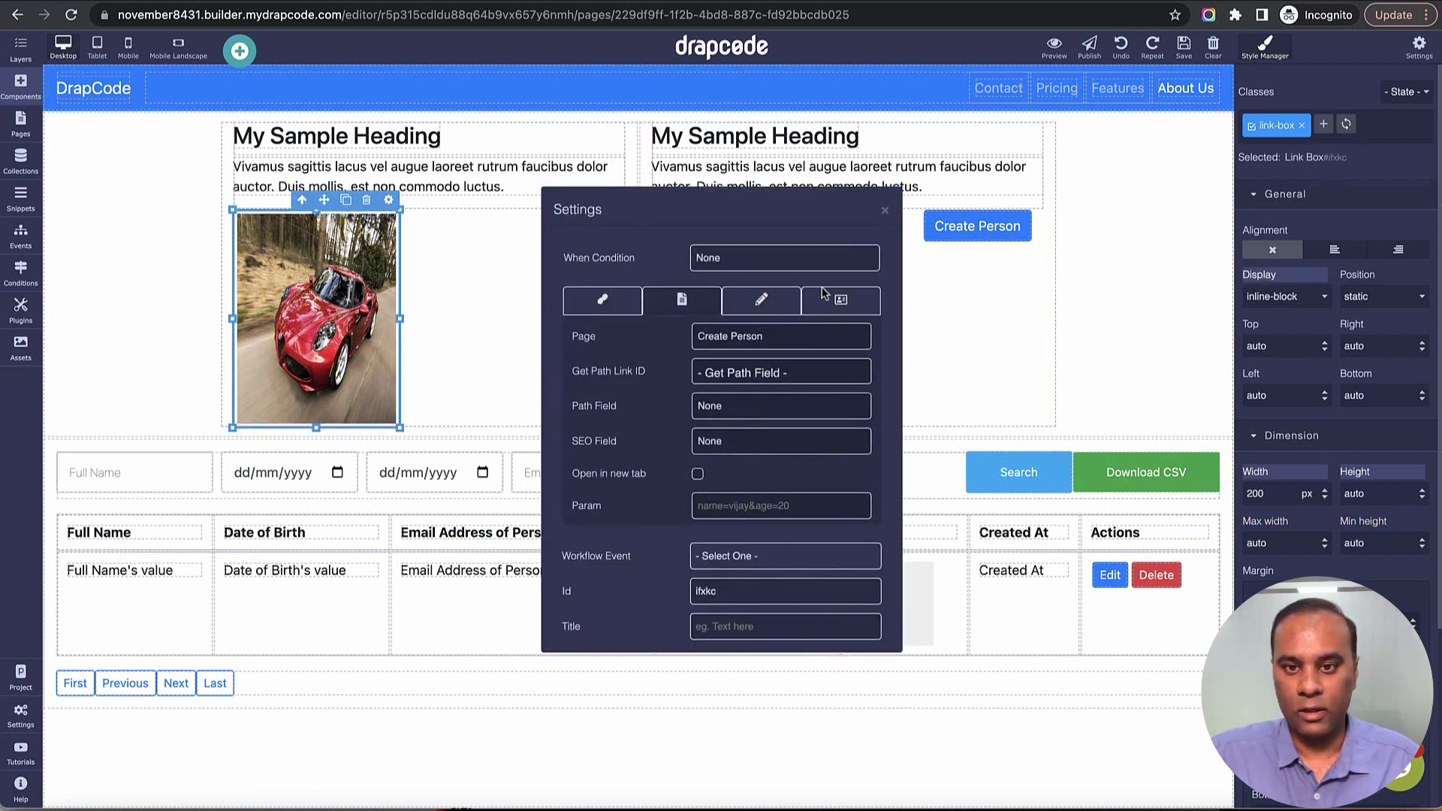
click(883, 211)
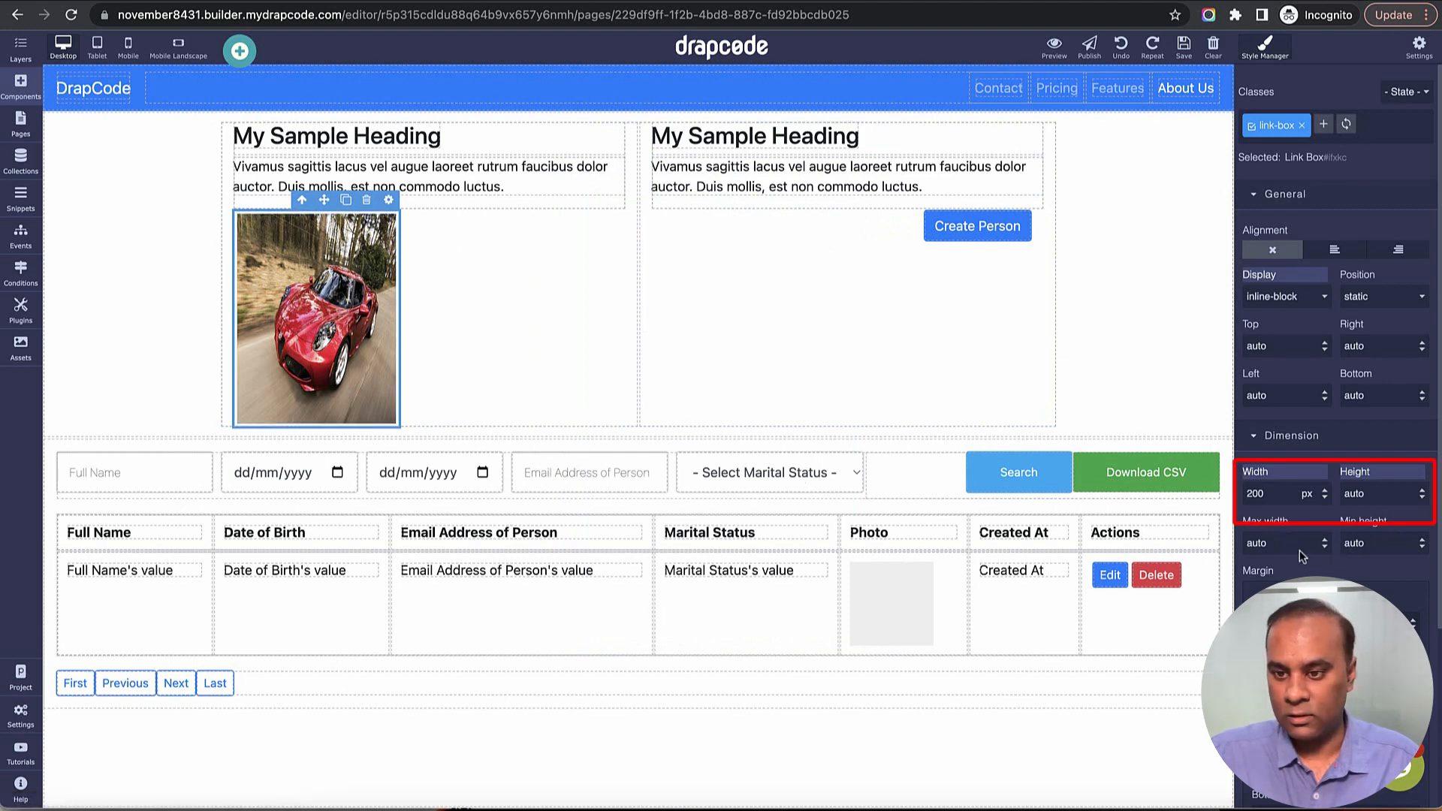
Step: Set the link box Width to 100 px and Min height to 100 in Style Manager
click(1270, 493)
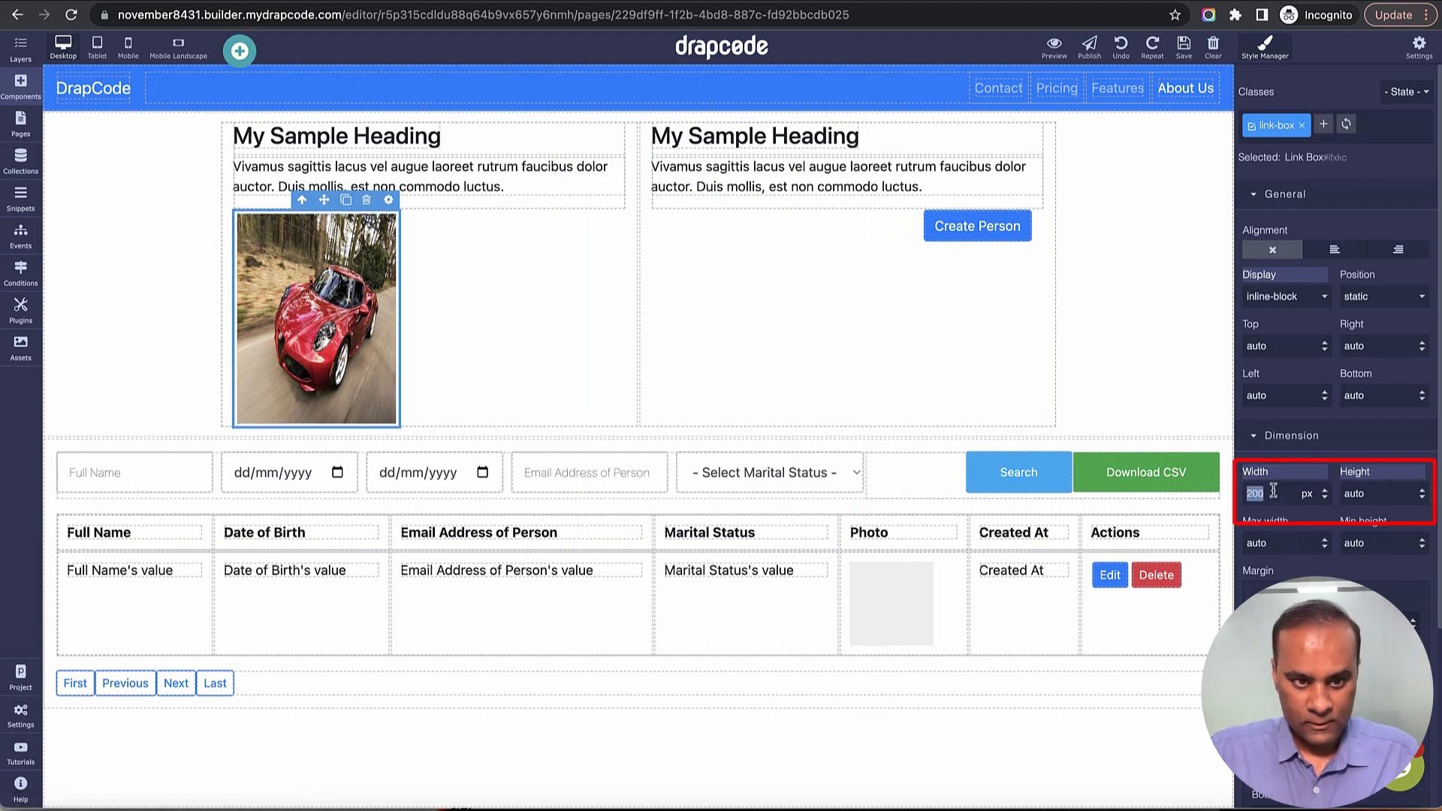
text(100)
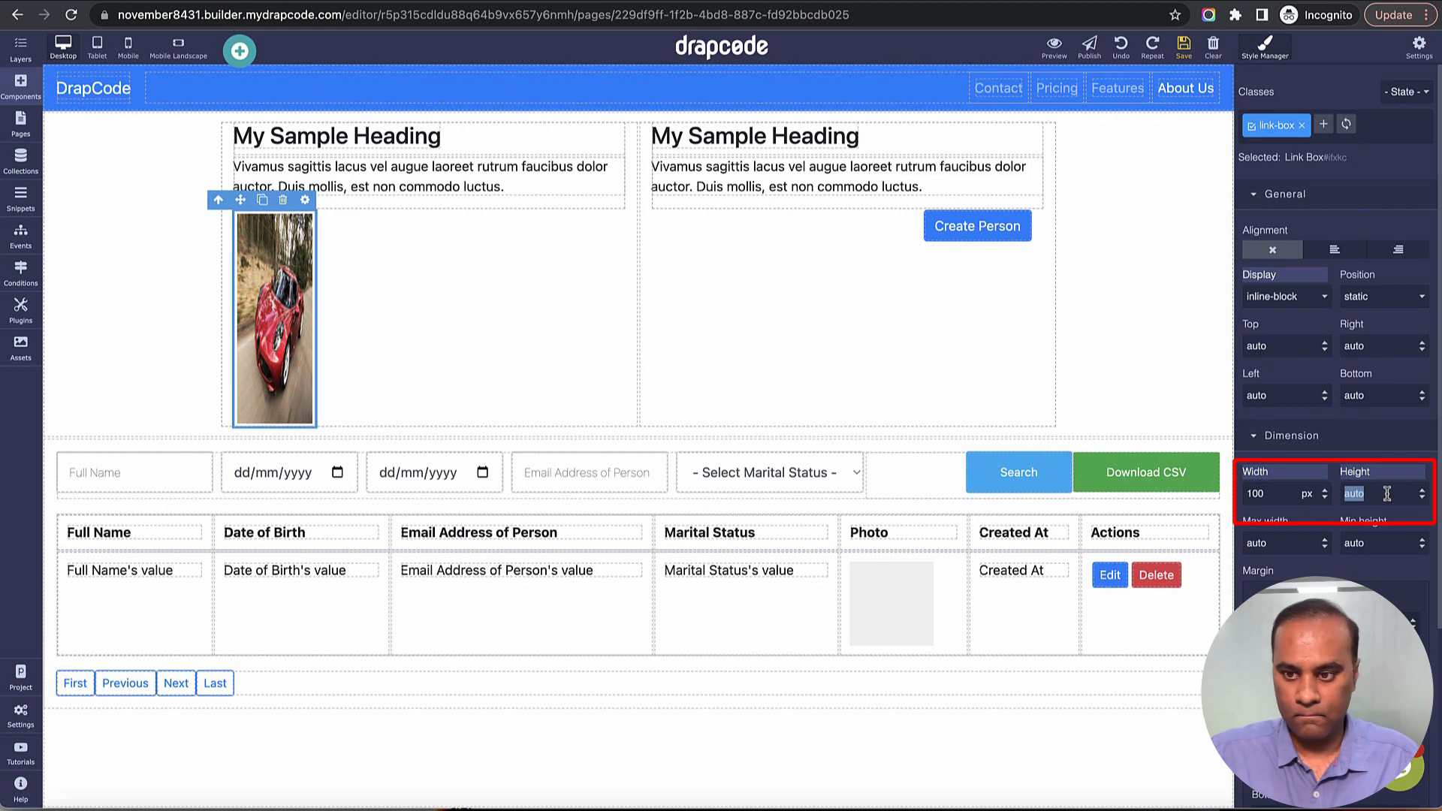
scroll(down, 3)
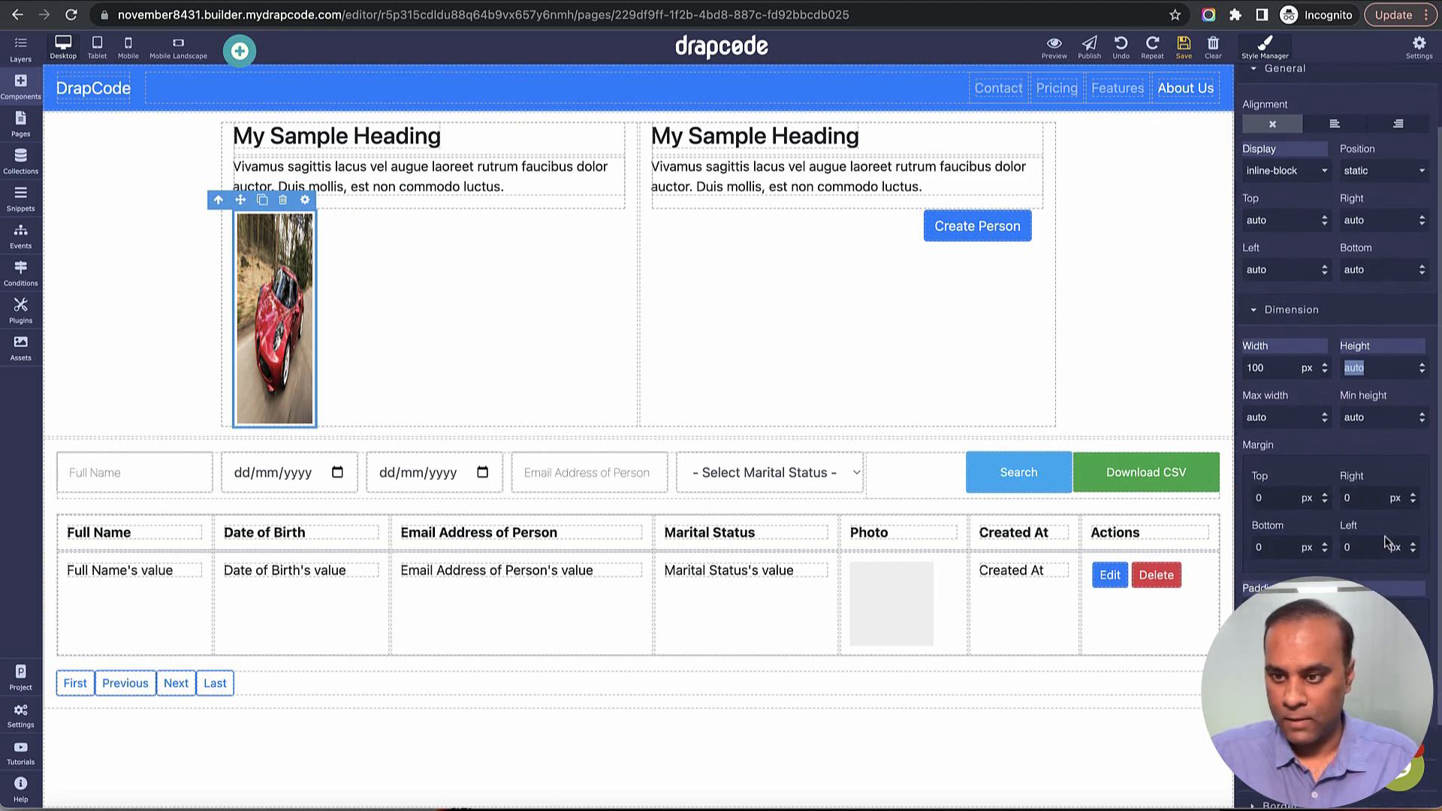
text(1)
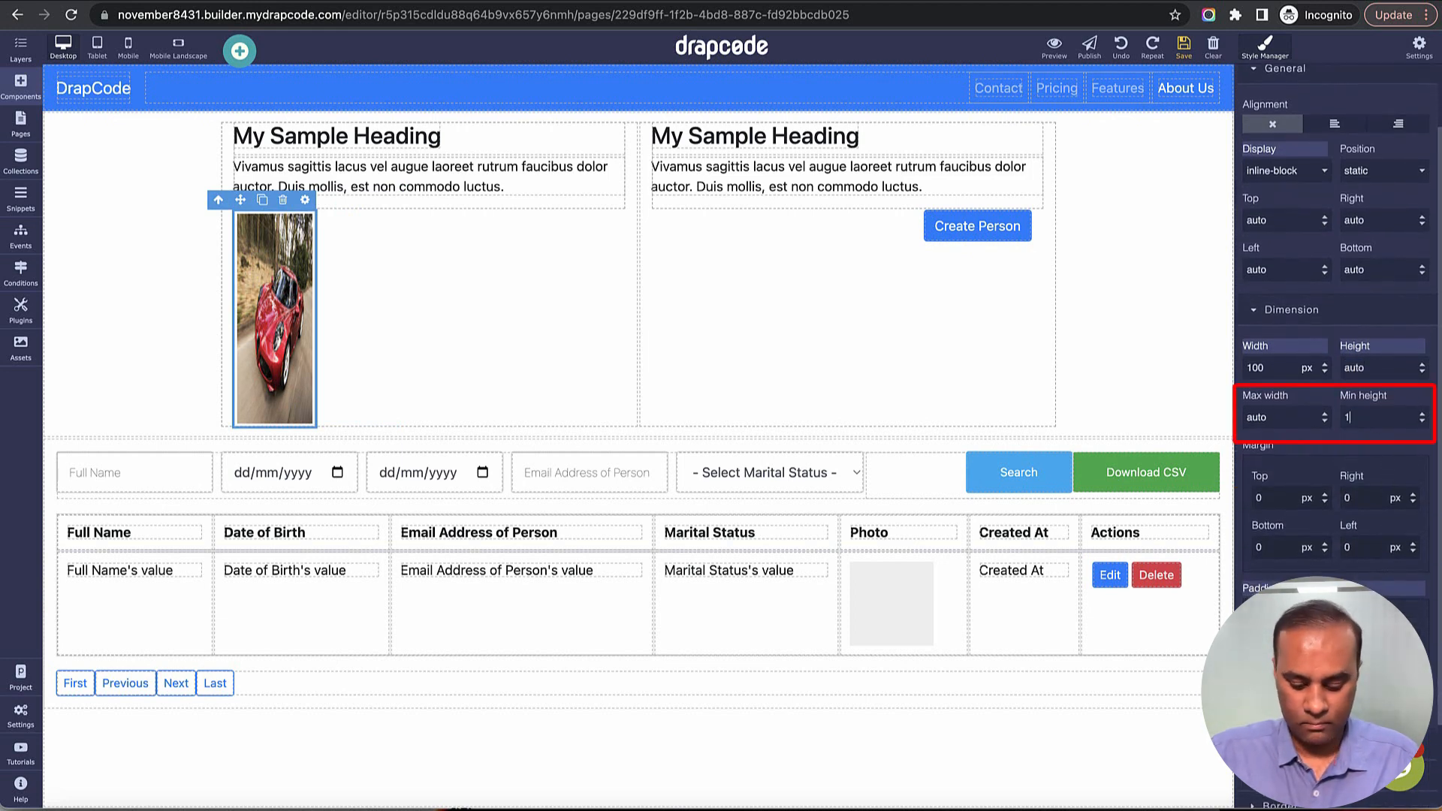
text(100)
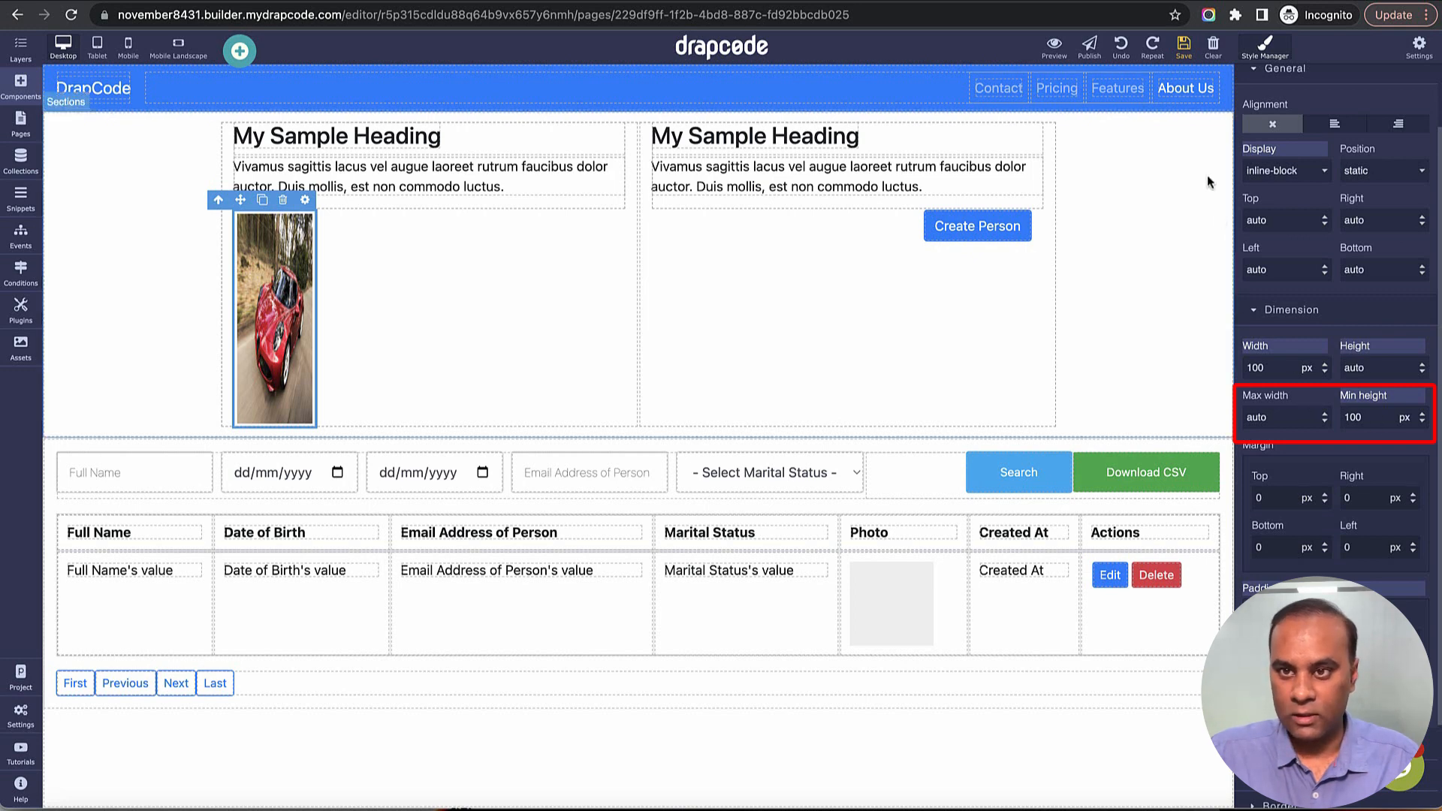
click(273, 322)
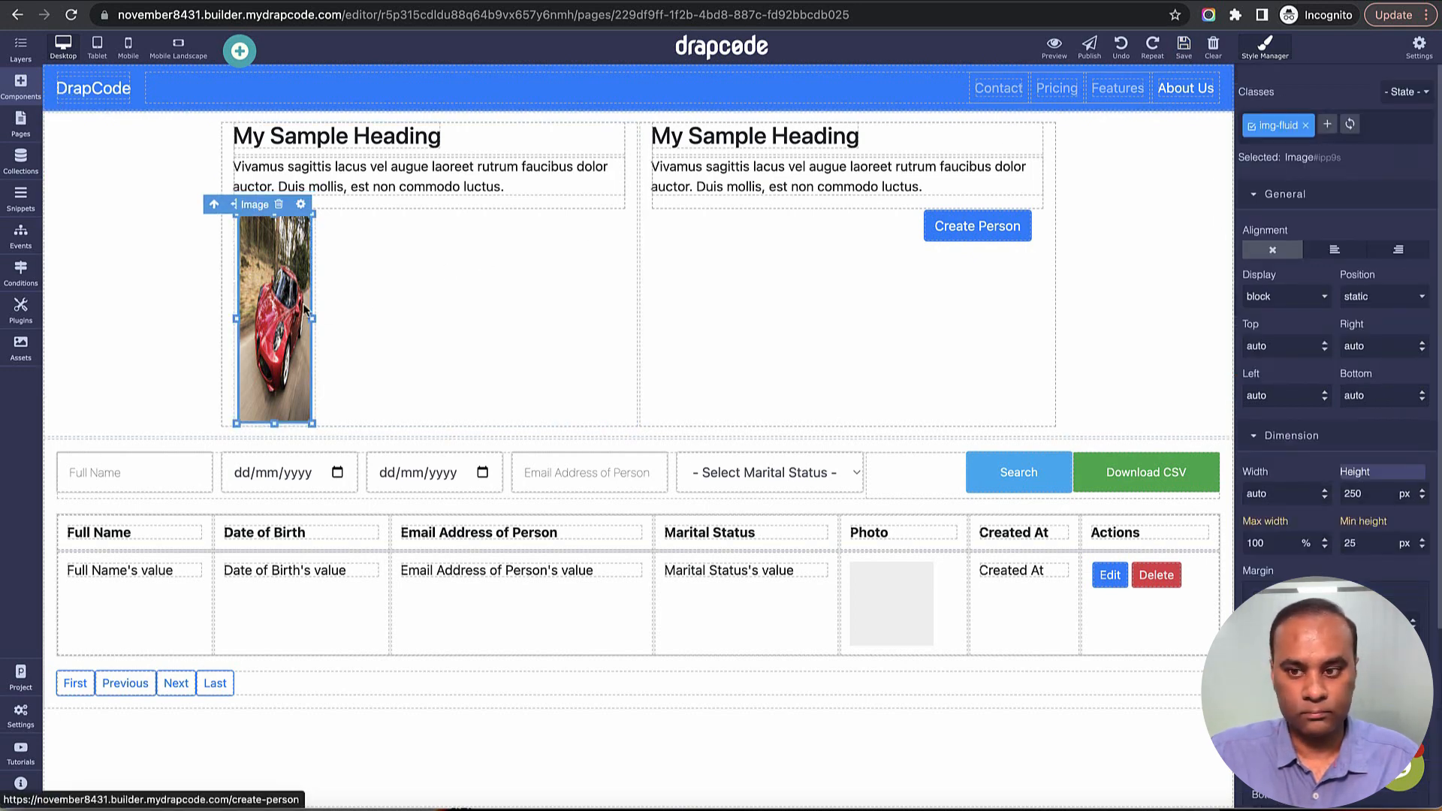
Step: Give the car image automatic height and a 200 px width for a landscape look
click(1279, 494)
text(100)
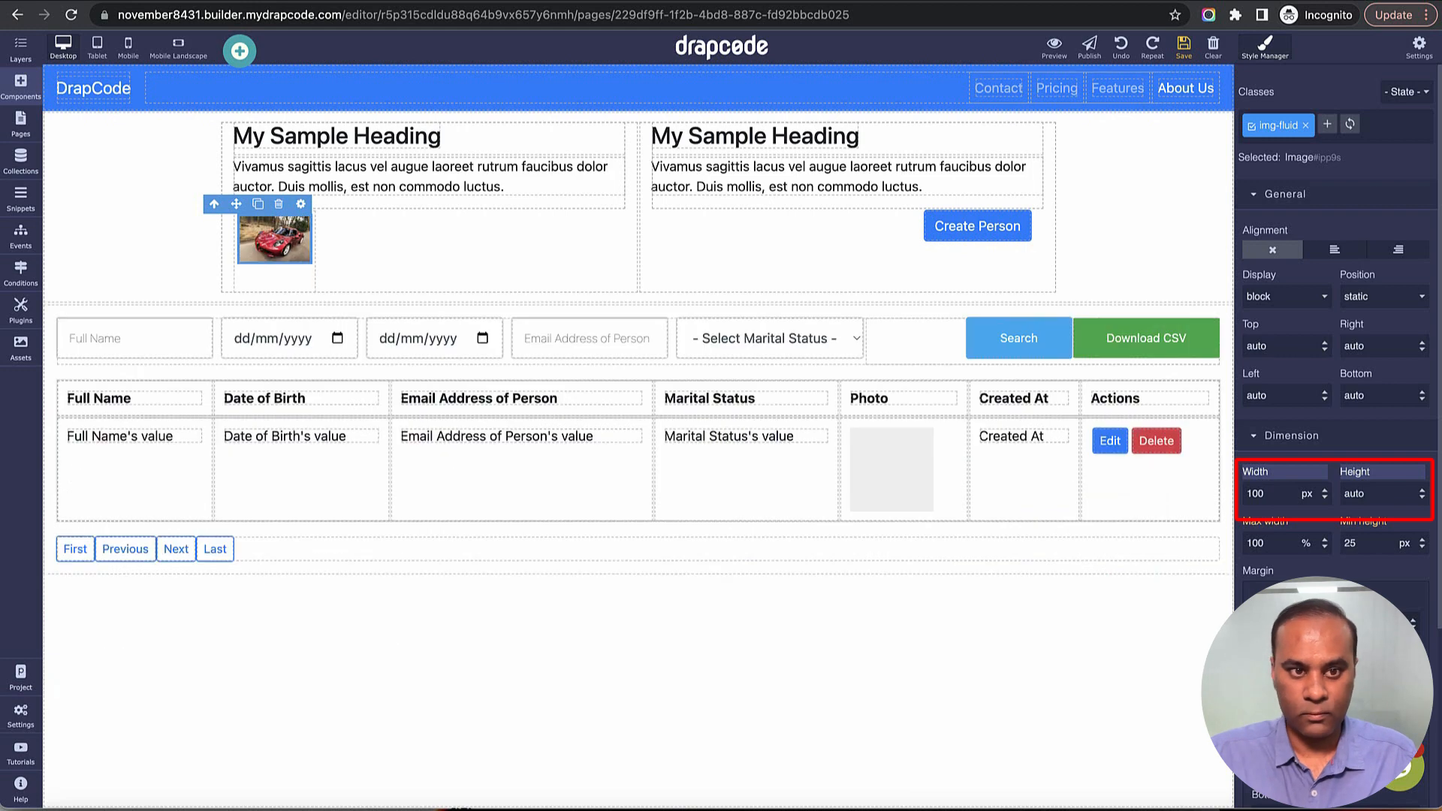
click(1277, 494)
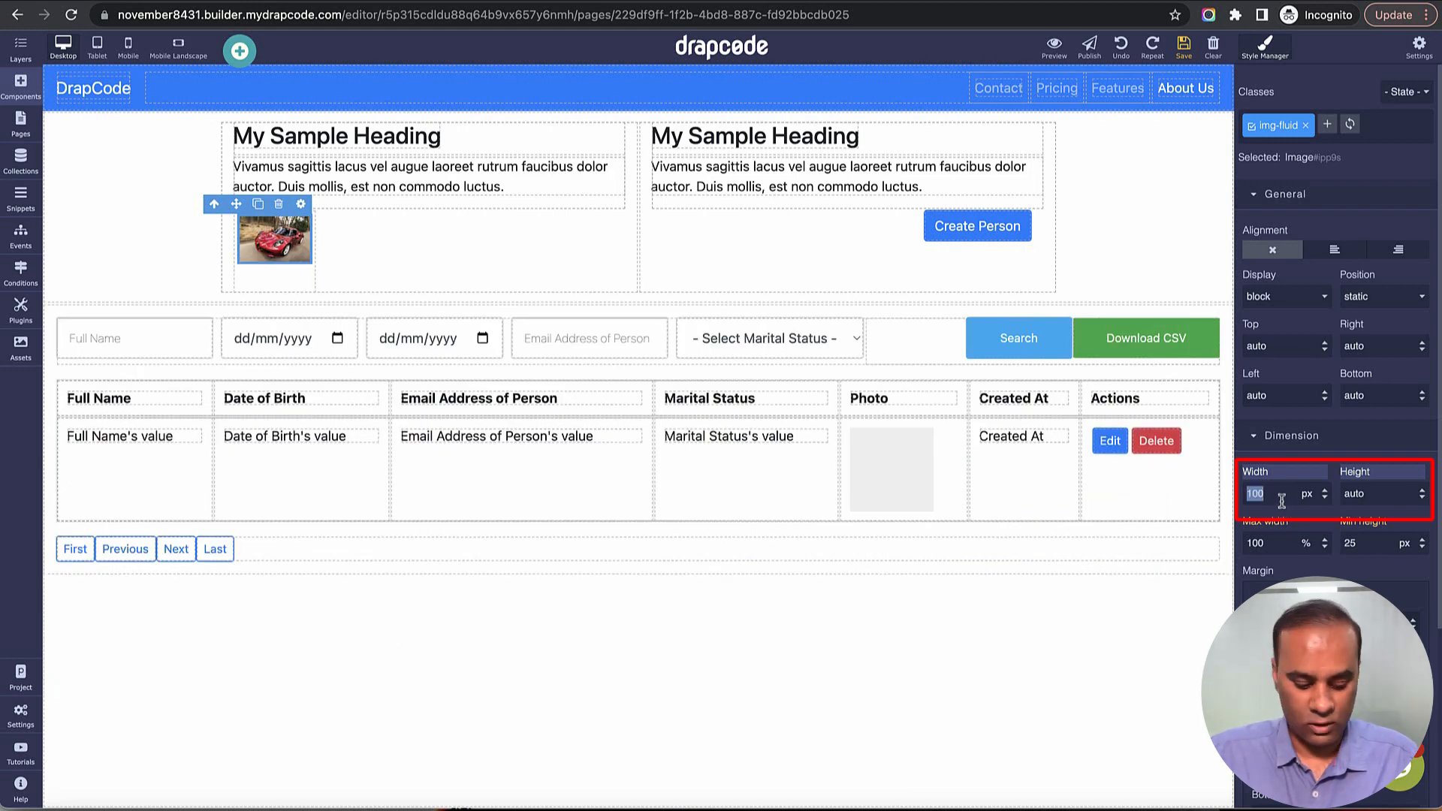
text(200)
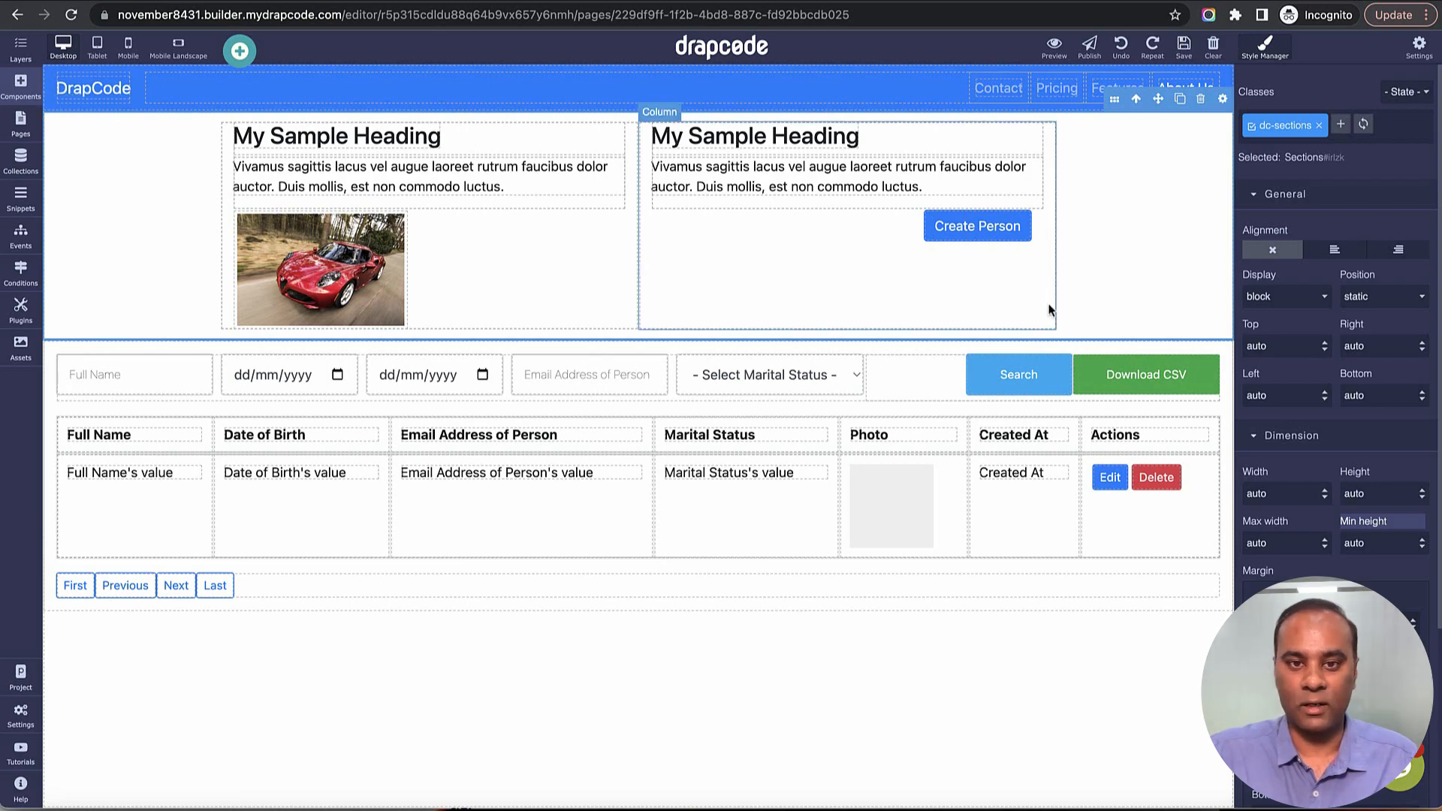
Step: Open the Create Person page from the Pages panel
click(1055, 42)
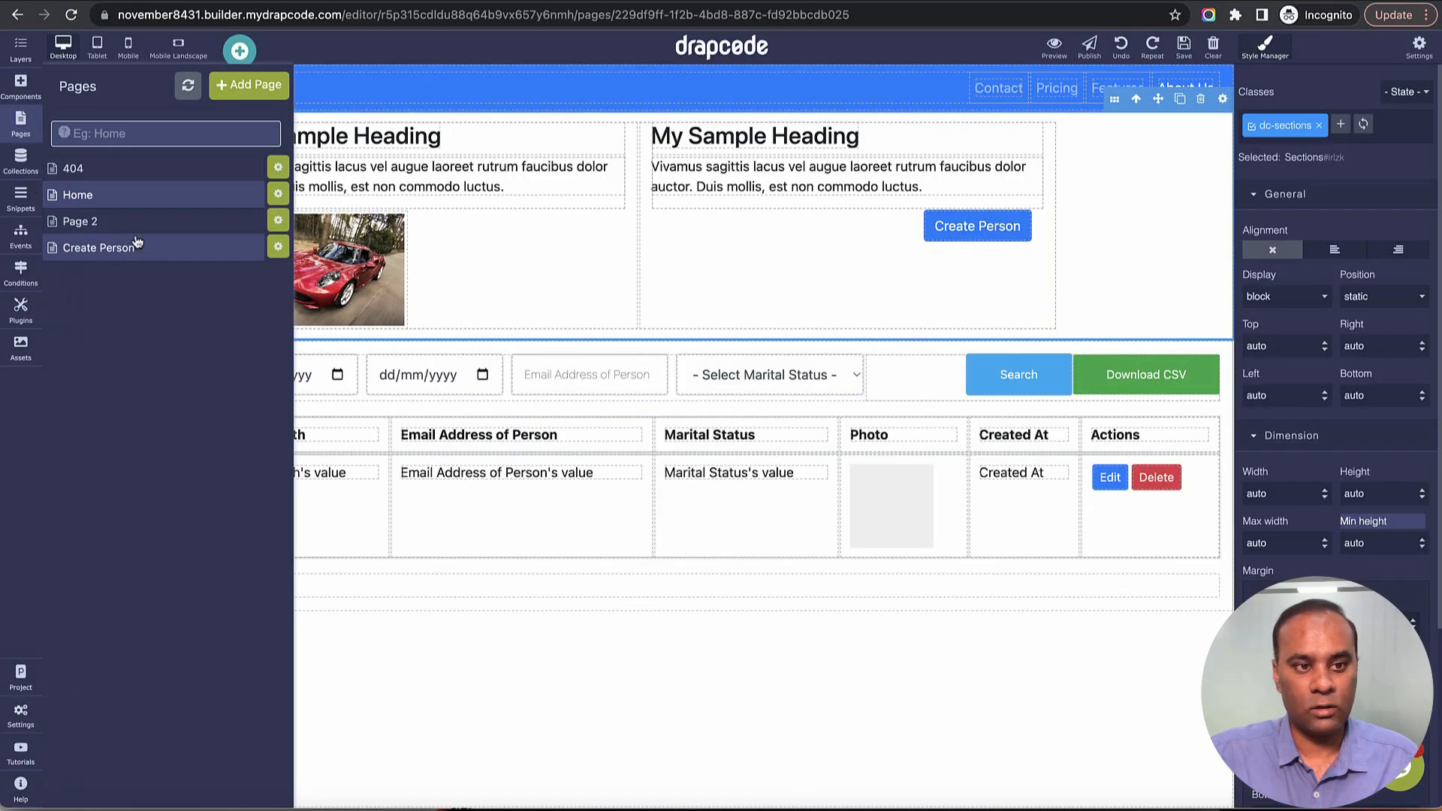
click(100, 248)
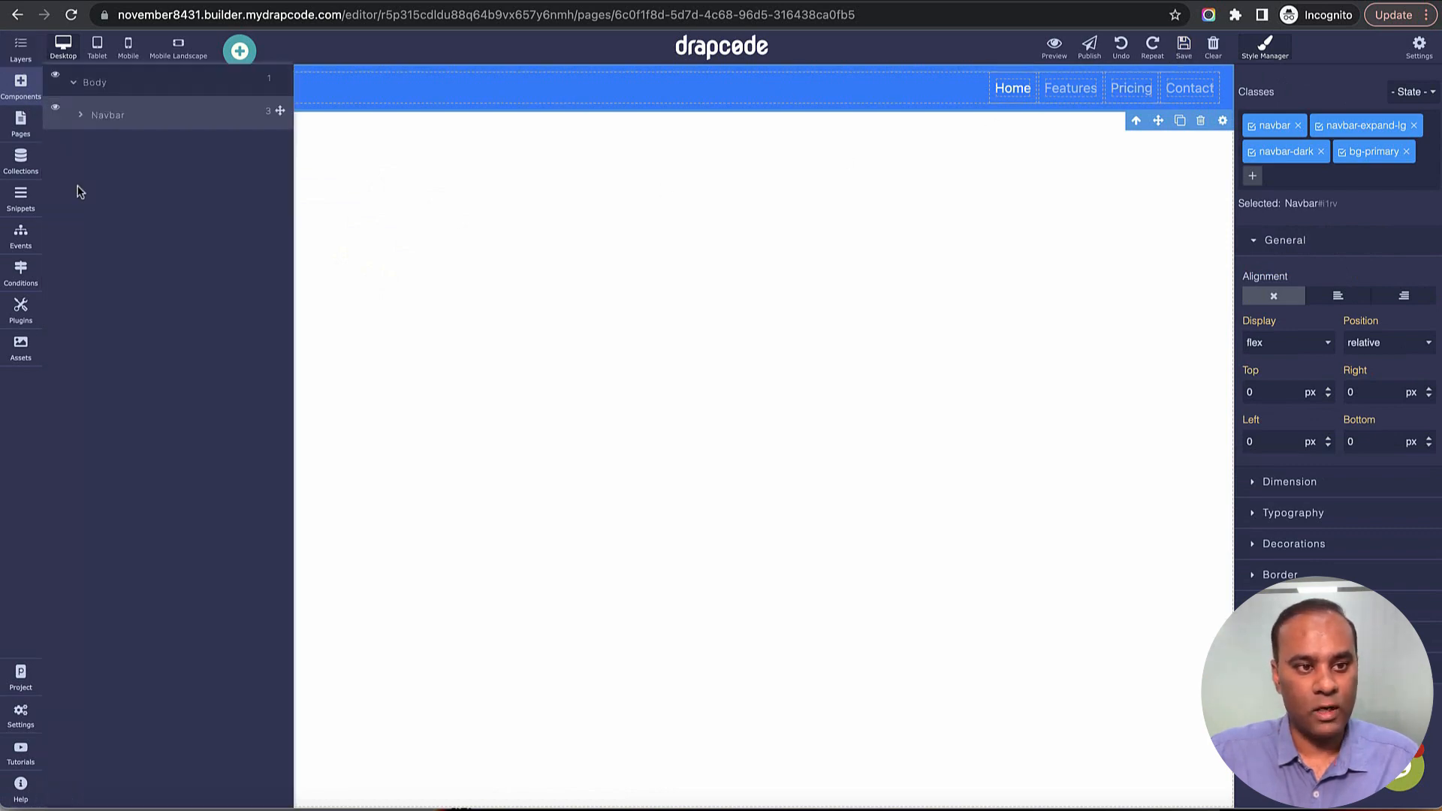
Step: Add a Heading reading Create Person to the page, then launch the app preview
click(19, 126)
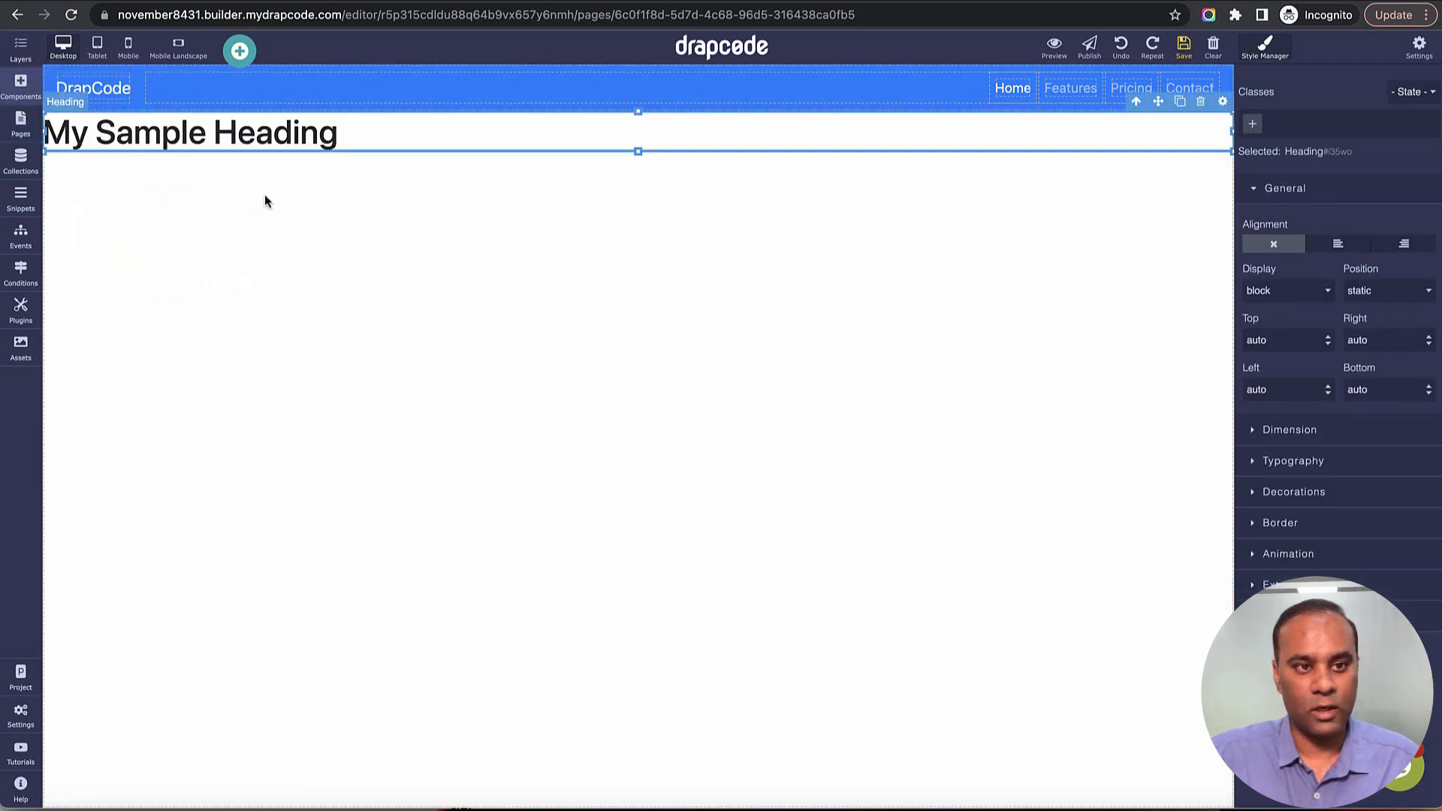
text(Crea)
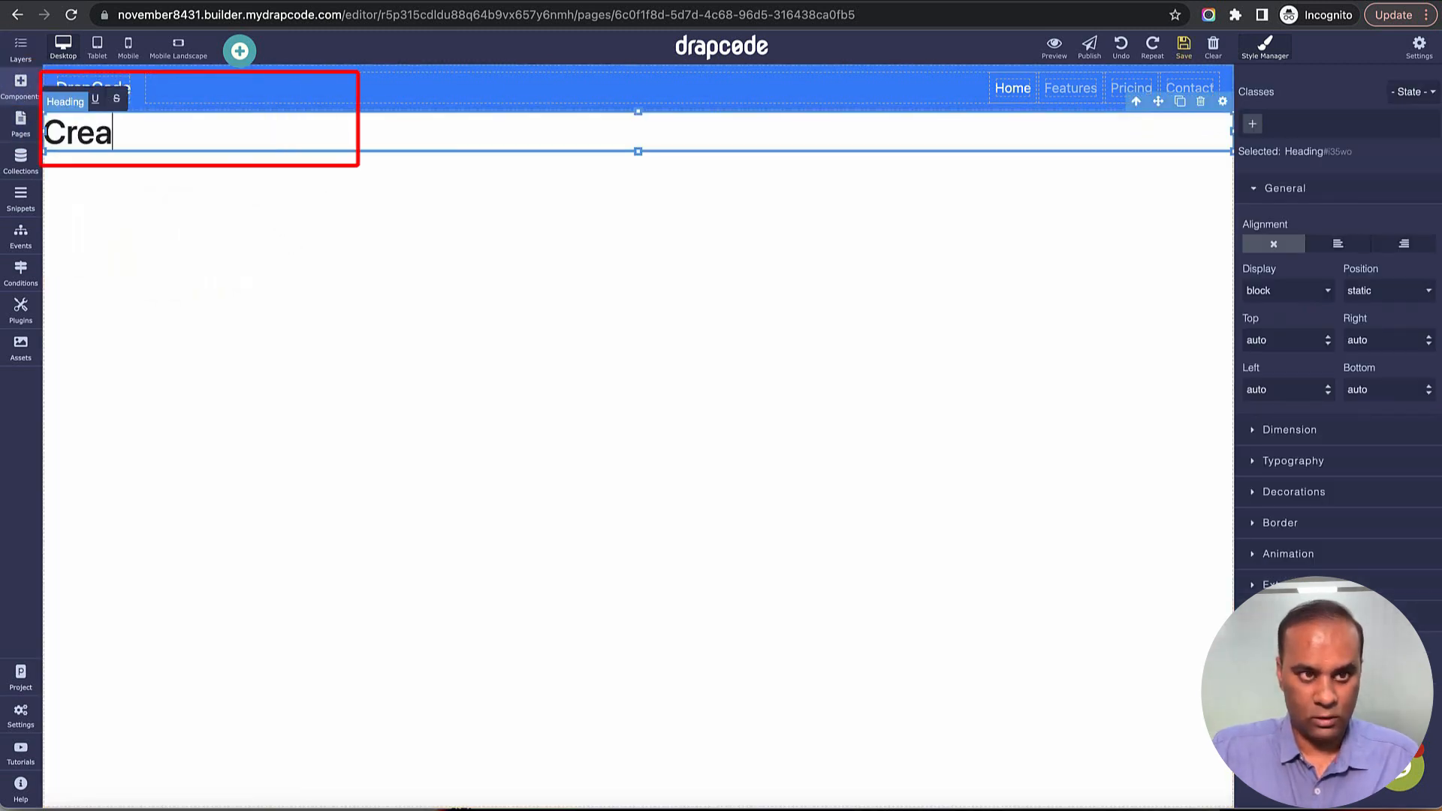
text(te Perspn)
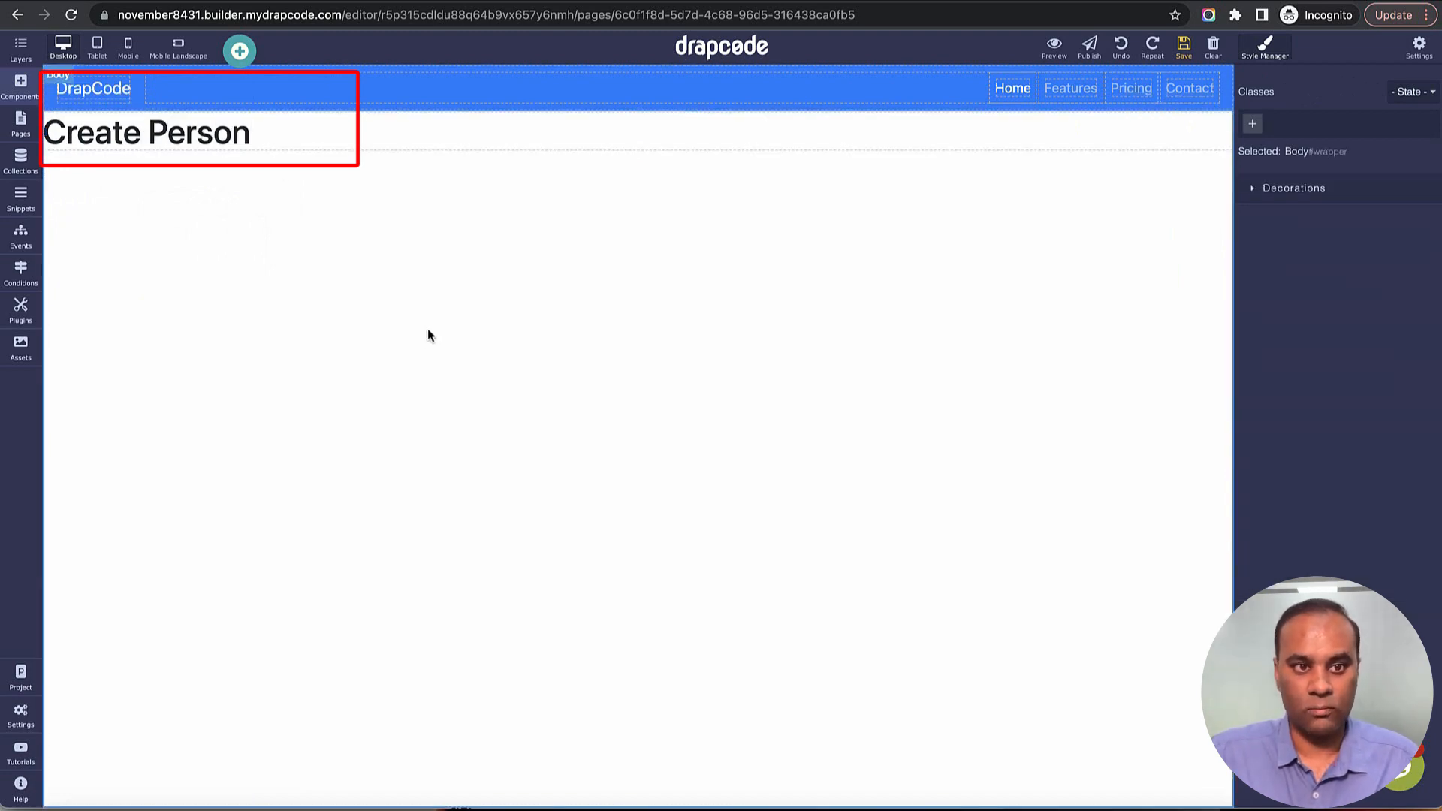
click(1055, 42)
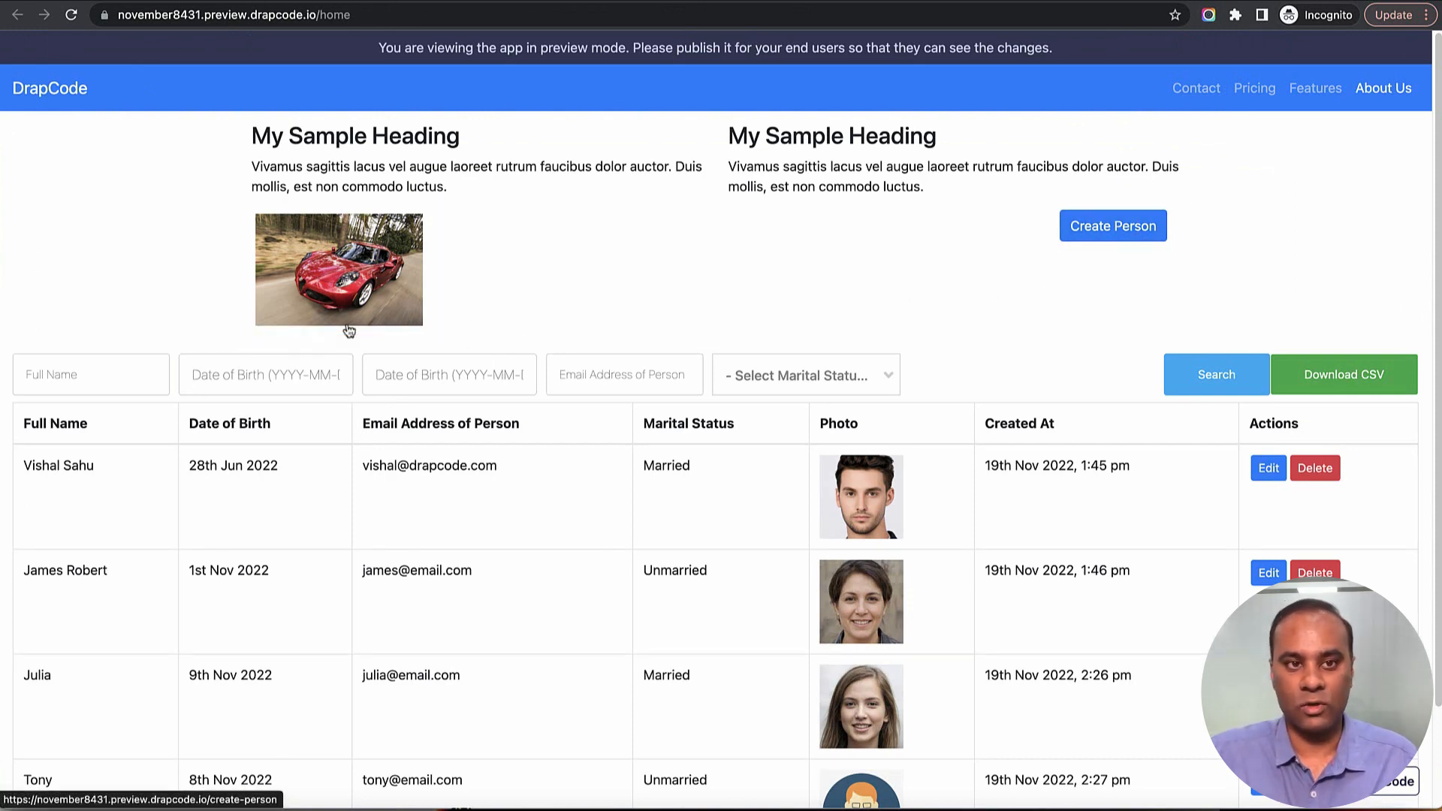
Step: Verify the Create Person button opens its page, then go back to Home
click(1112, 226)
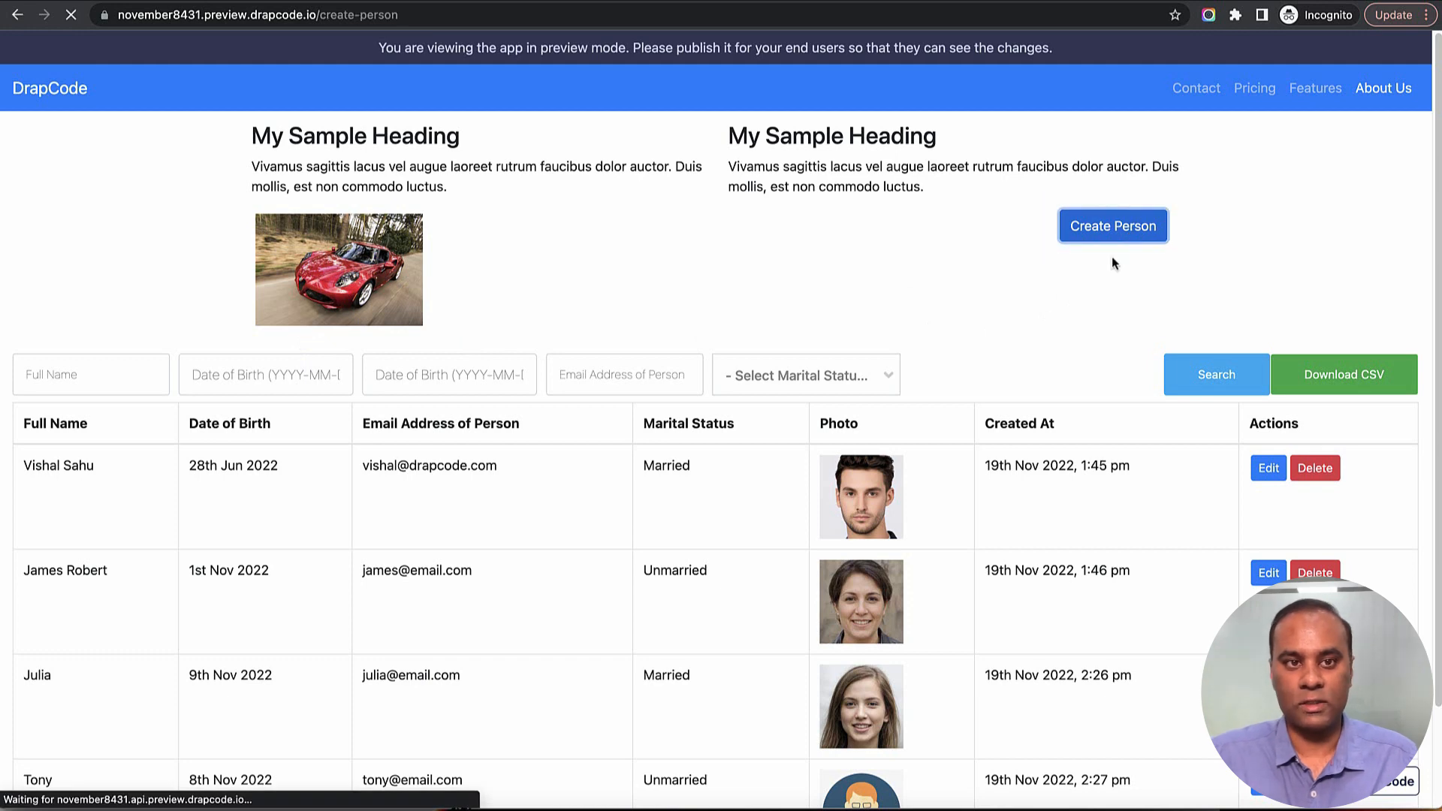
click(1112, 225)
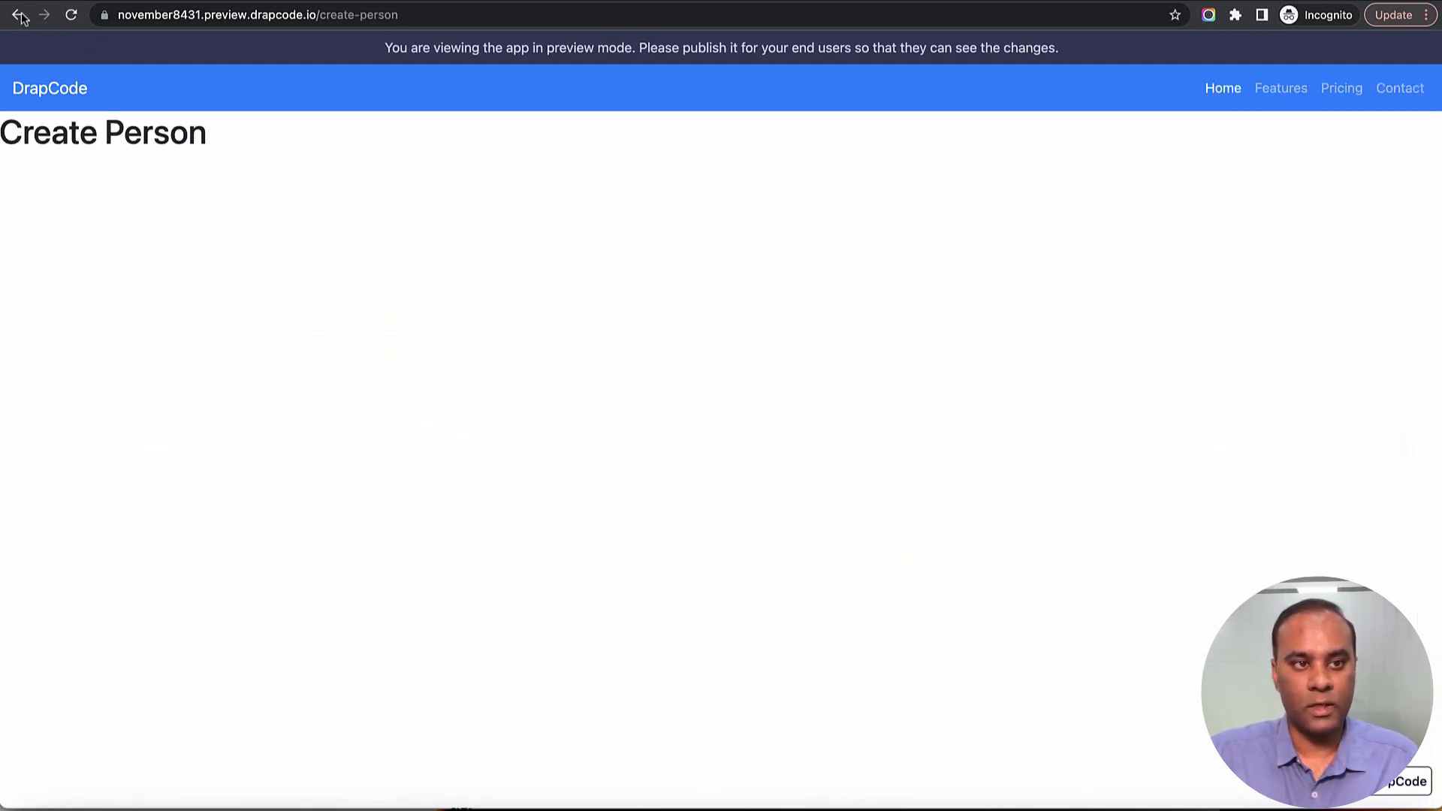
click(17, 15)
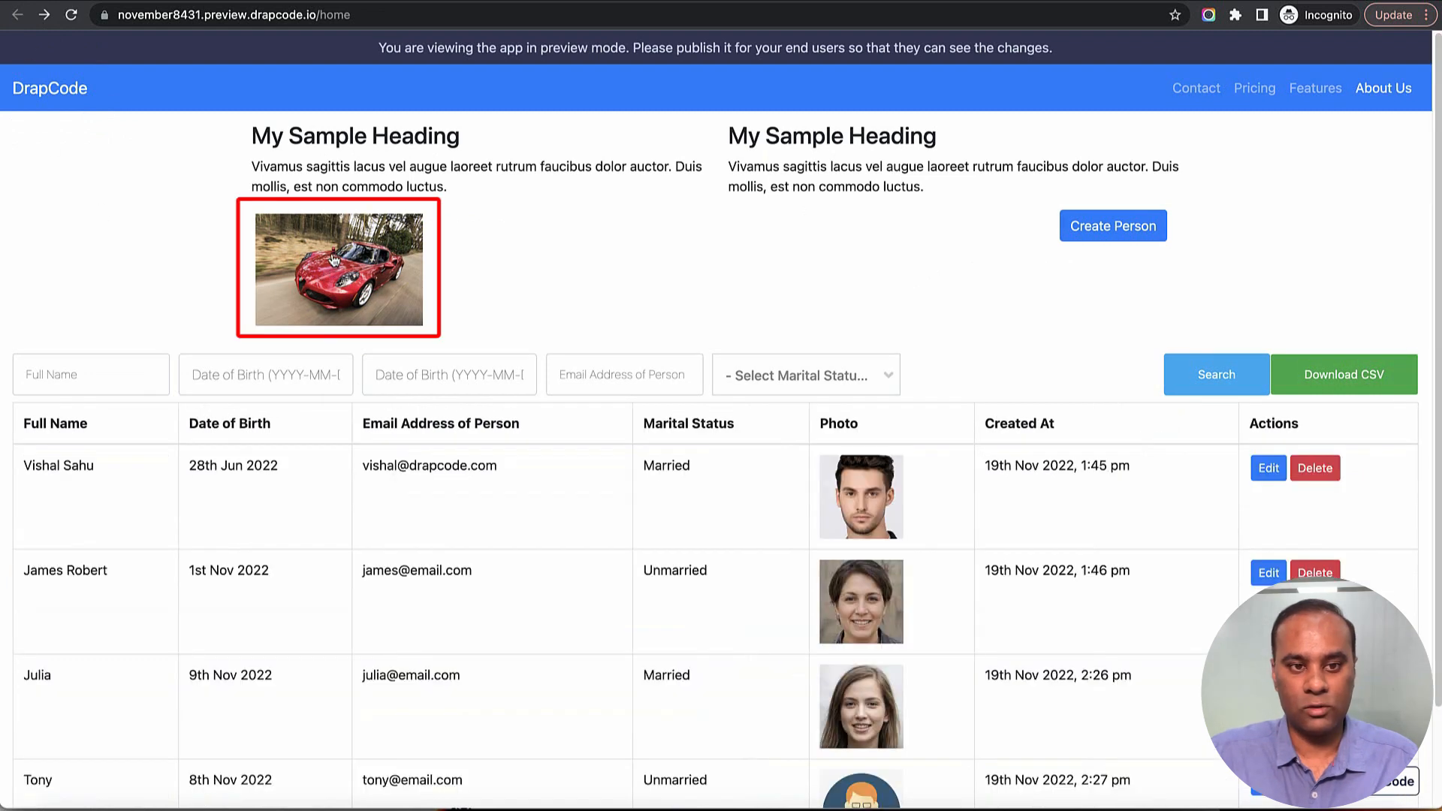
Step: Verify the car image also opens the Create Person page
click(335, 269)
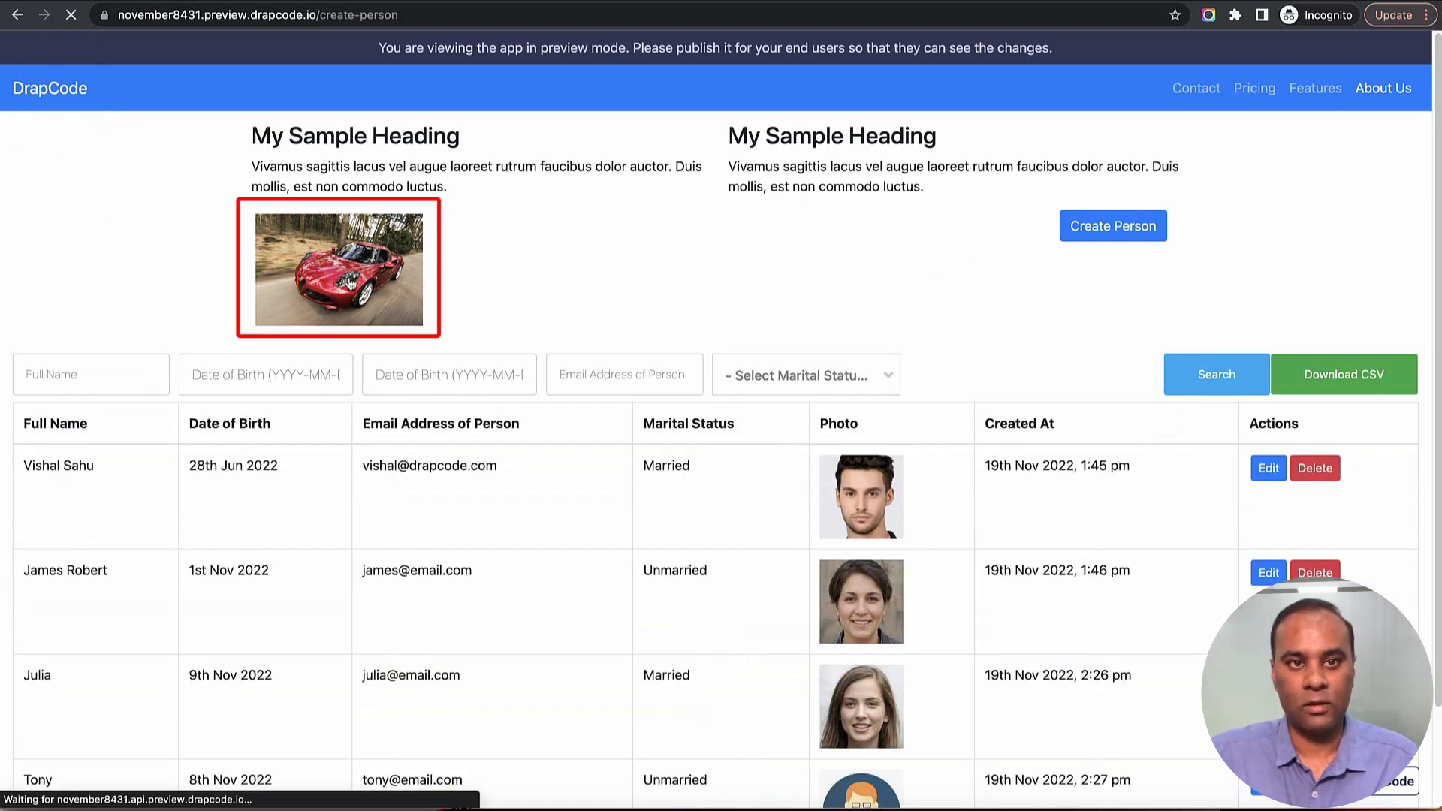
click(1112, 225)
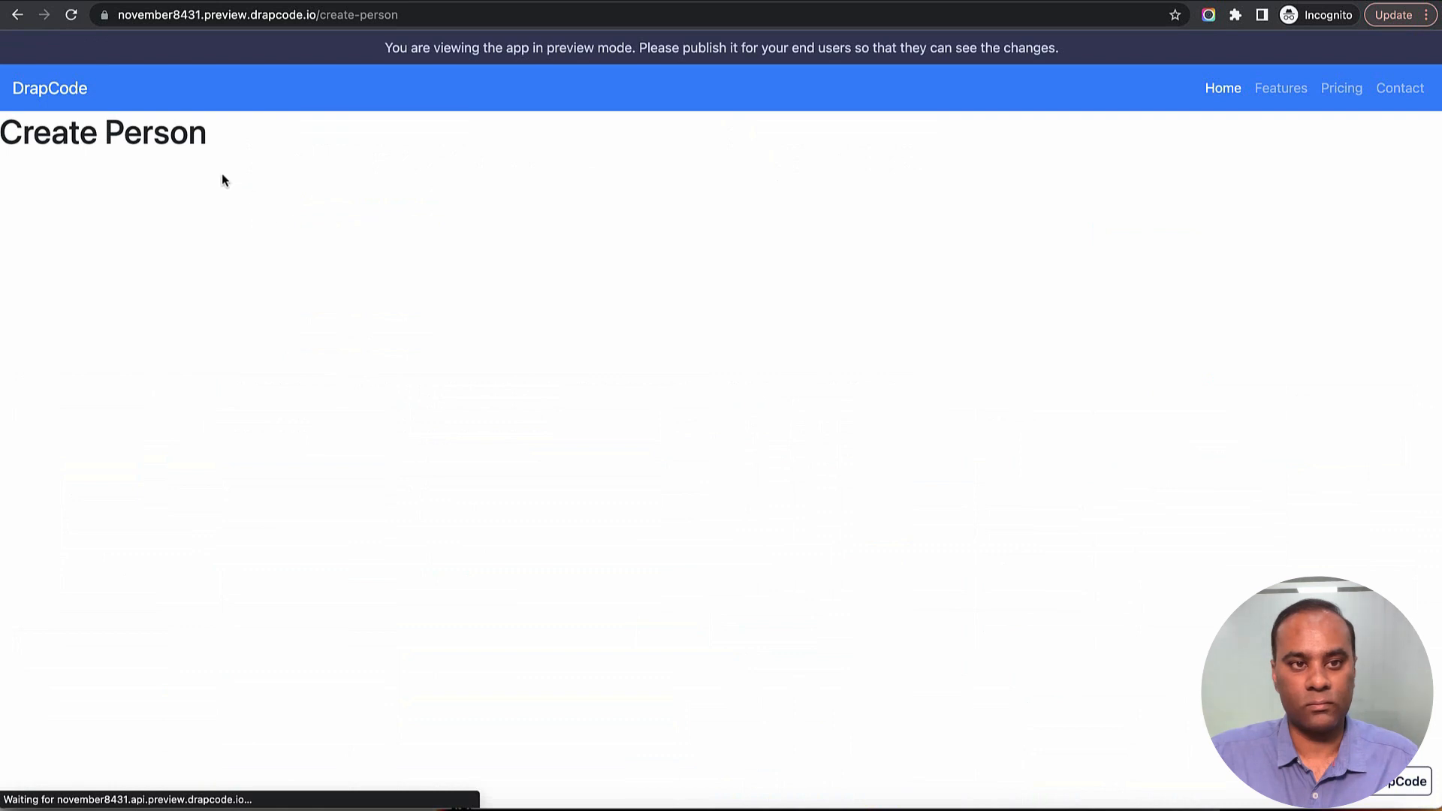